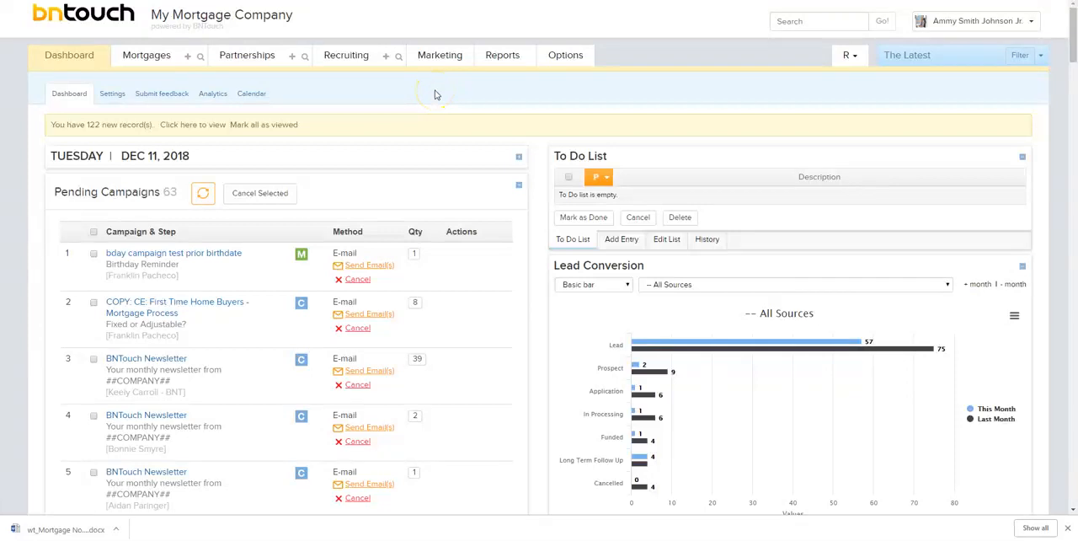
pyautogui.moveTo(434, 87)
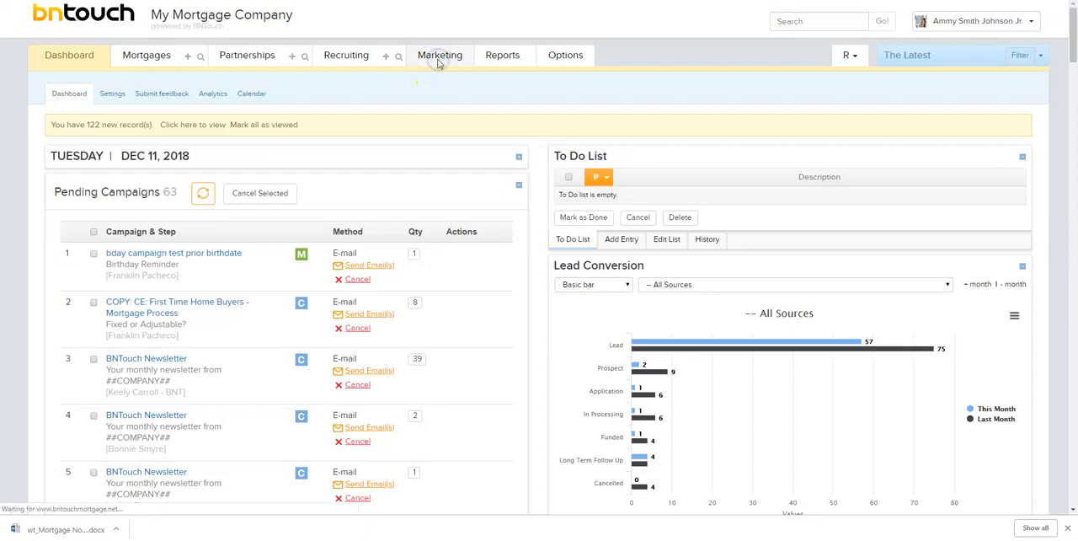
# - Show the Marketing section's Campaigns list, briefly peeking at account options without choosing any
pyautogui.click(438, 53)
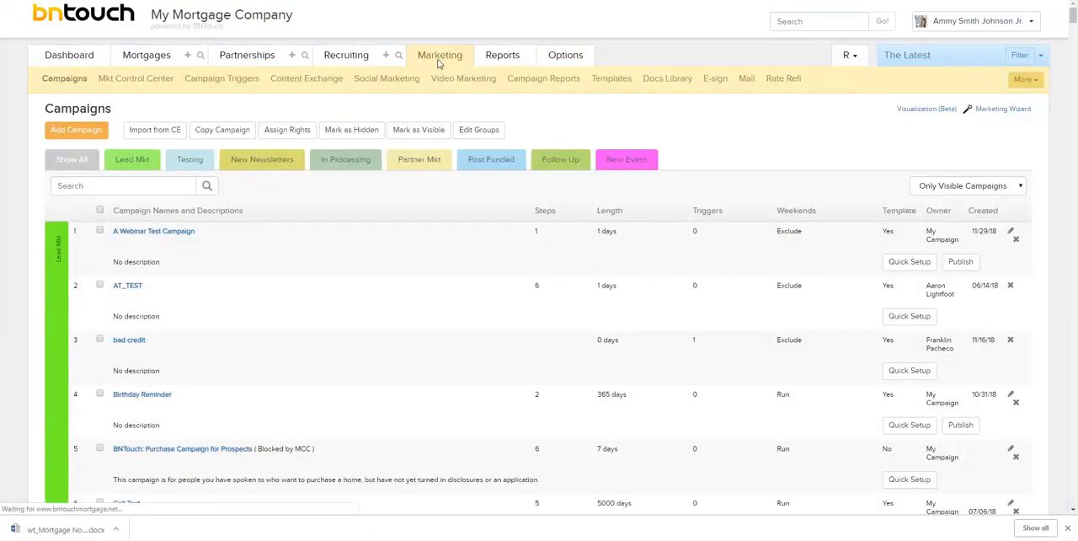
pyautogui.moveTo(440, 54)
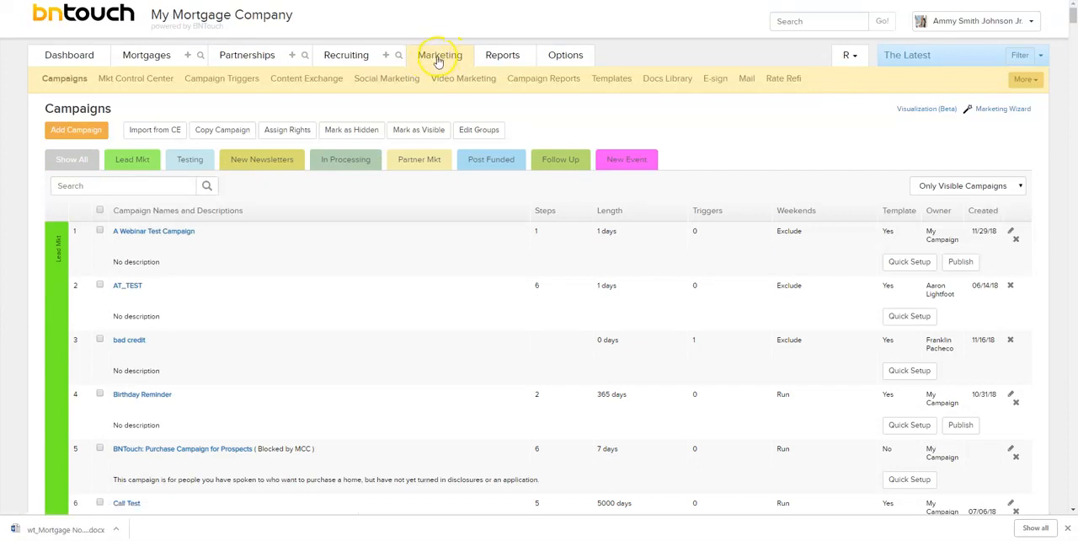
pyautogui.moveTo(661, 77)
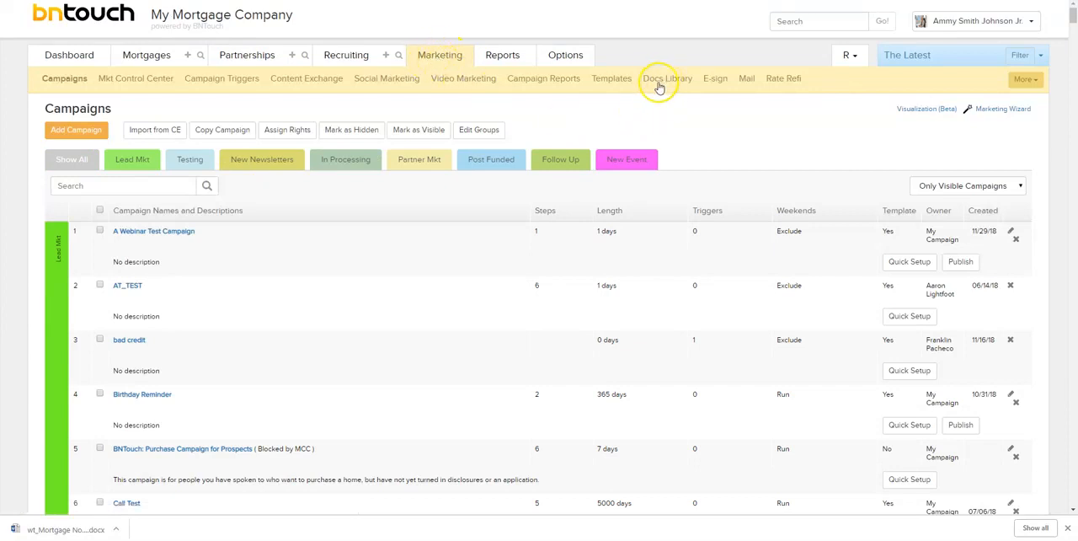
pyautogui.moveTo(667, 78)
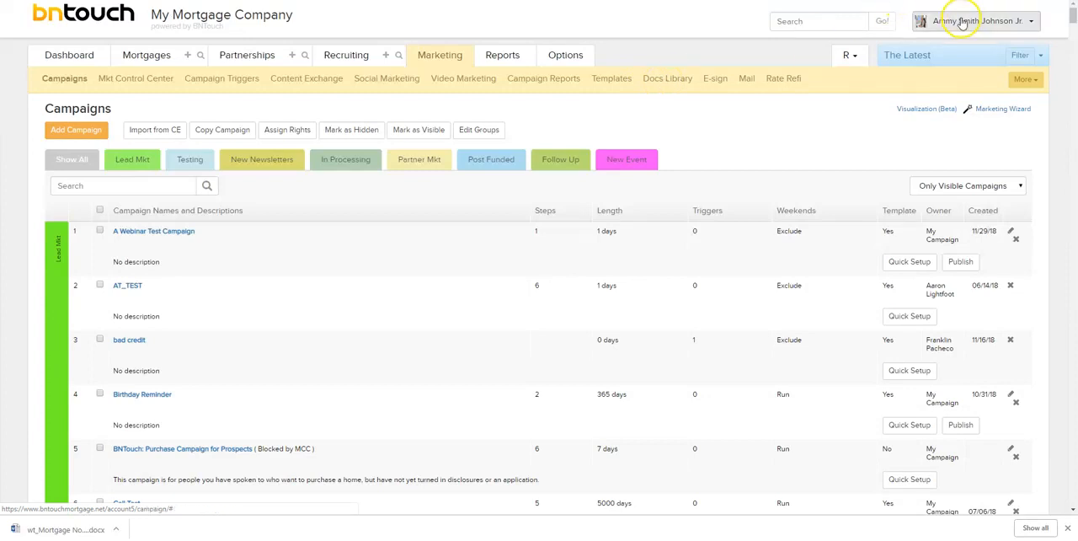
pyautogui.click(977, 21)
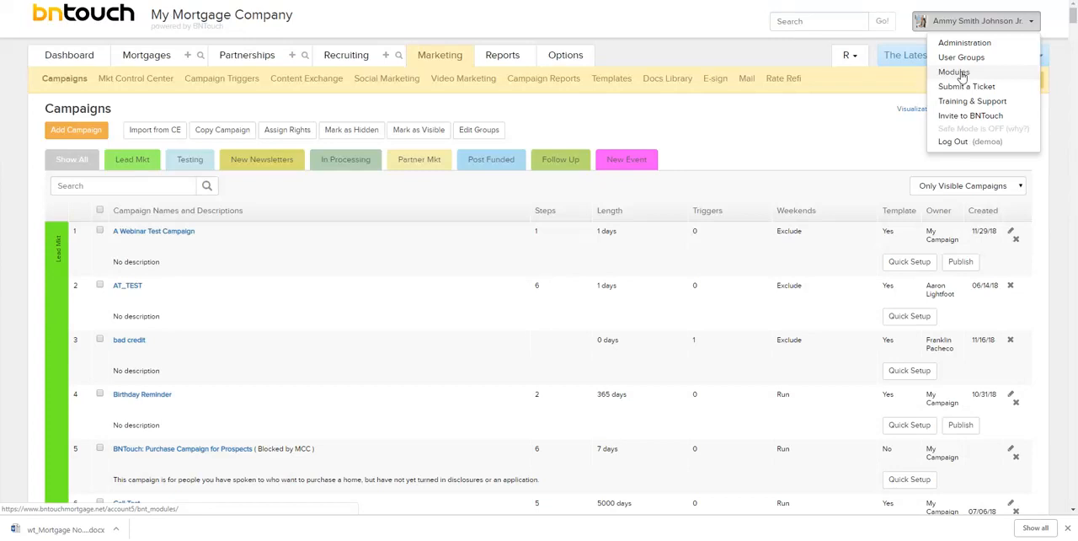
pyautogui.moveTo(805, 77)
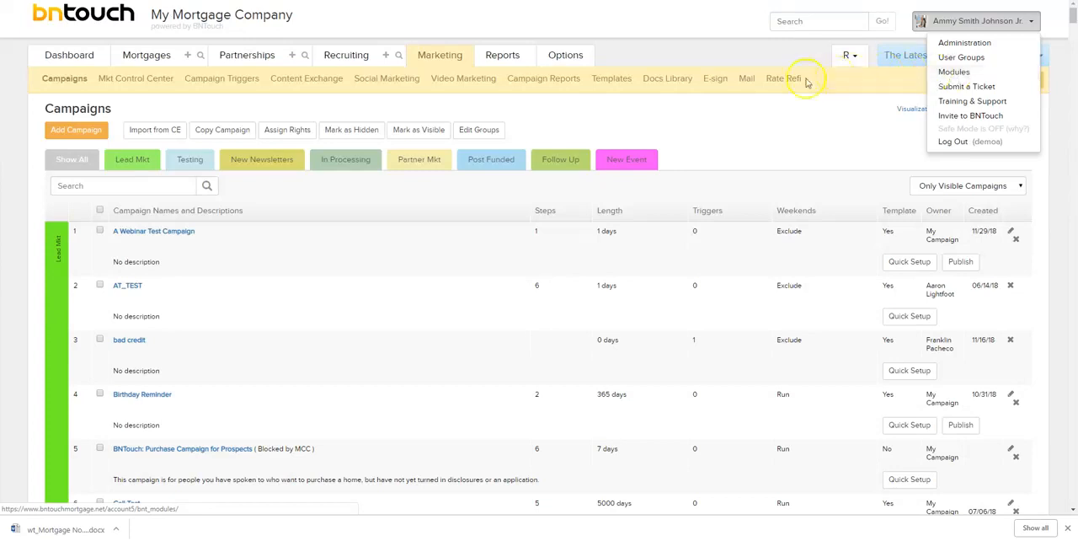
pyautogui.click(667, 78)
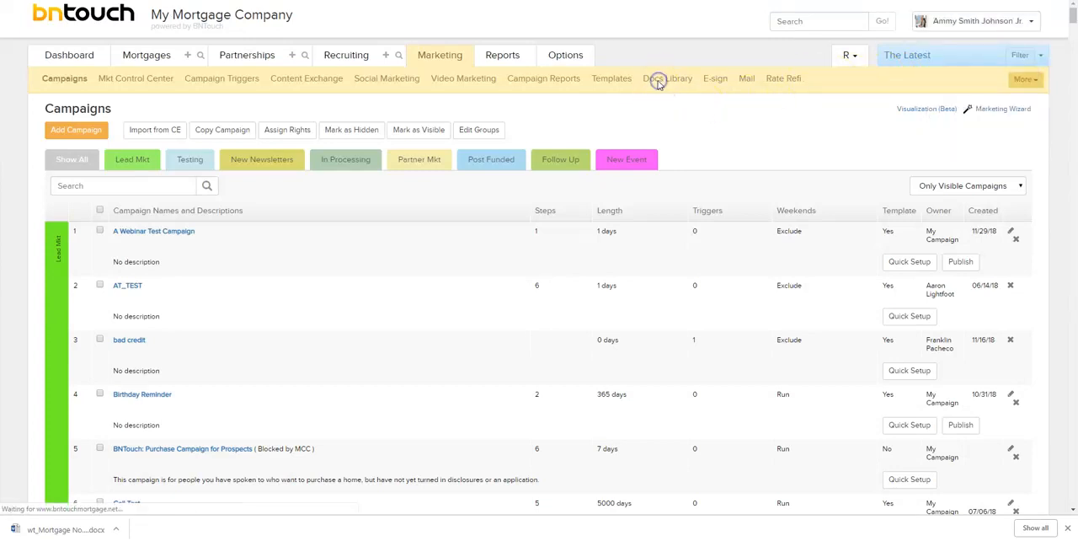
# - Browse the Docs Library's Realtors, Loan Officers and Document Library template groups
pyautogui.click(667, 78)
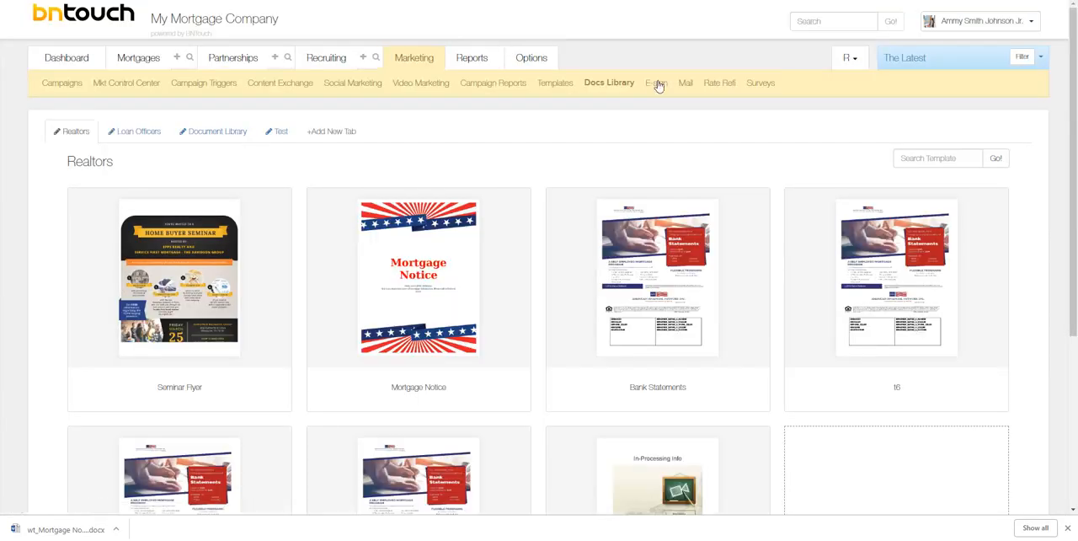
pyautogui.moveTo(232, 168)
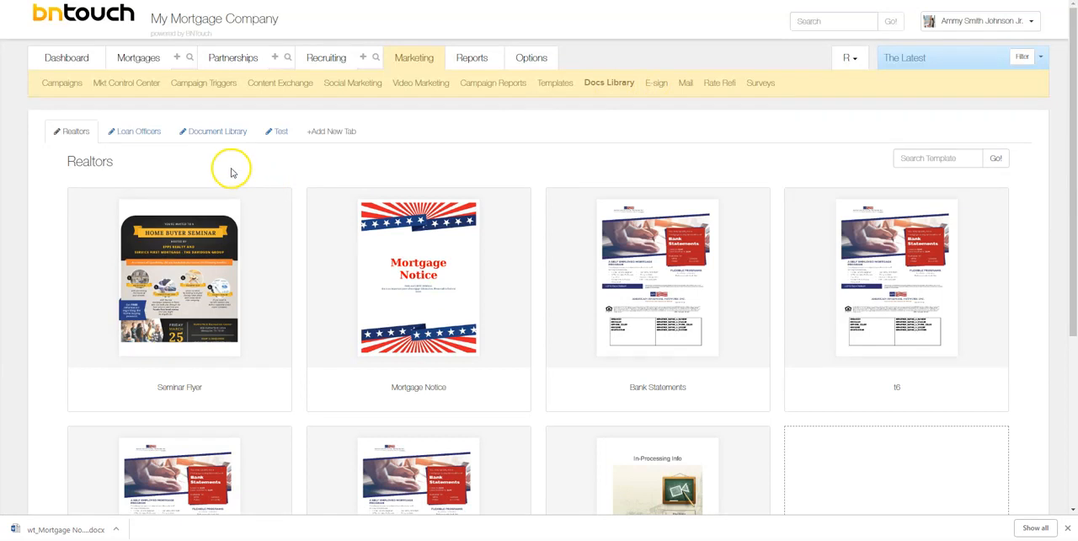
pyautogui.moveTo(582, 316)
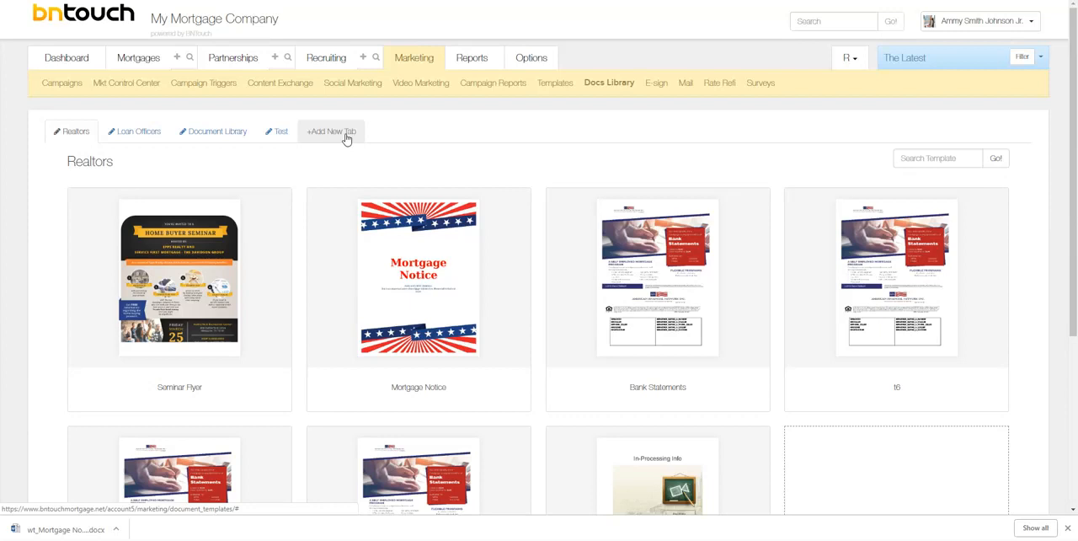
pyautogui.moveTo(74, 132)
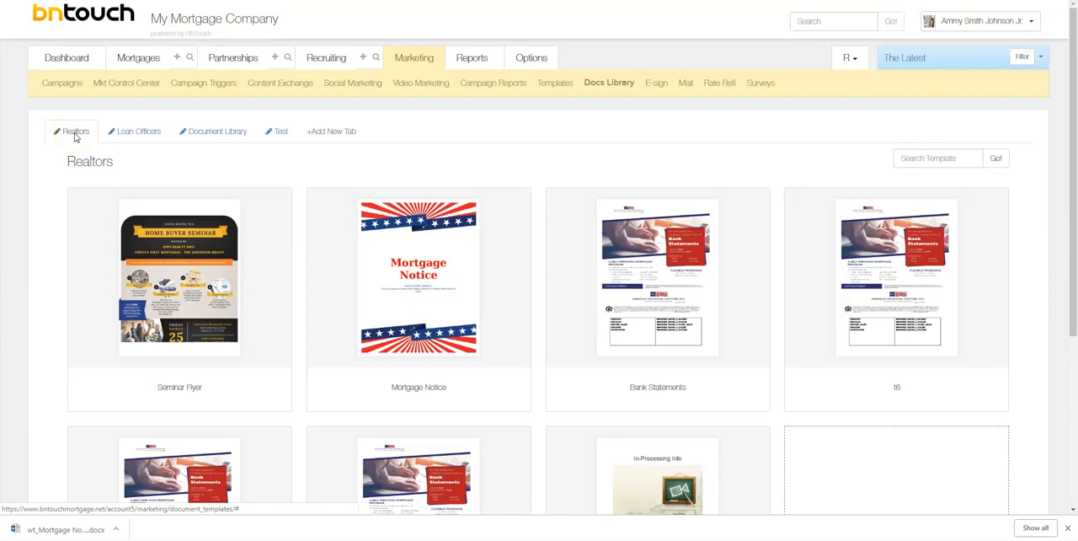
pyautogui.click(138, 131)
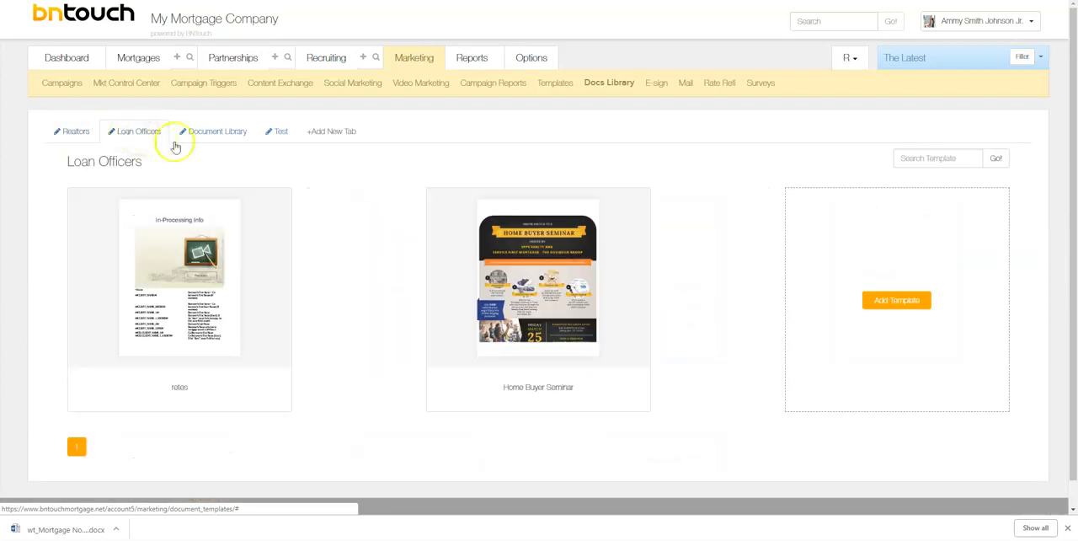
pyautogui.click(217, 131)
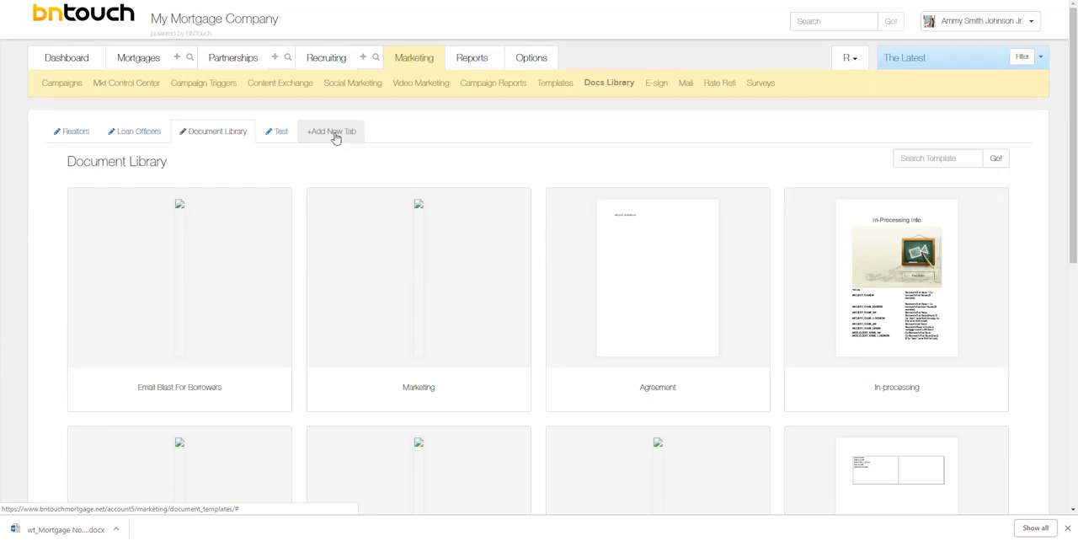
# - Create a new, empty library tab named 'Borrowers'
pyautogui.click(330, 132)
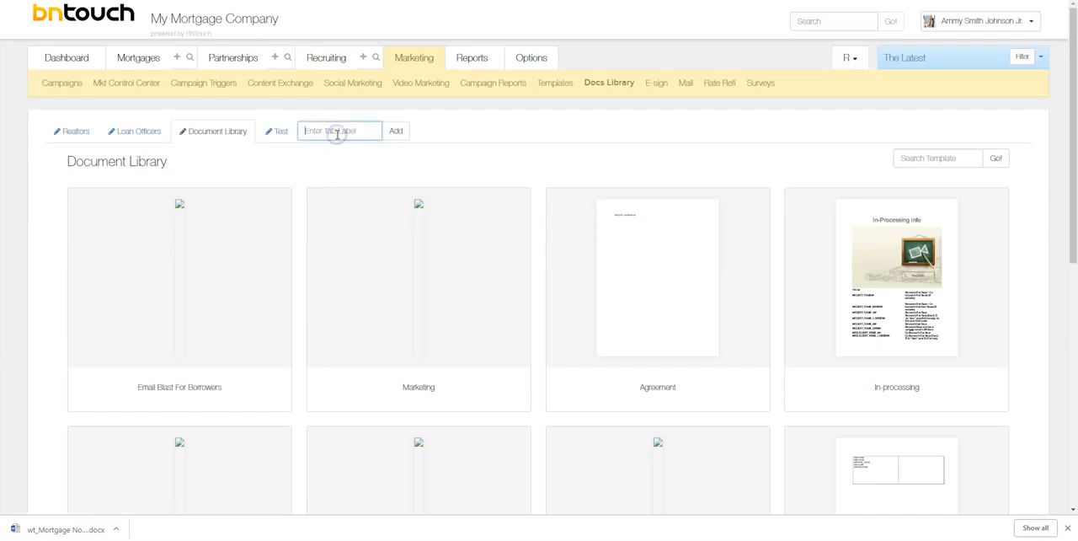
pyautogui.write('B')
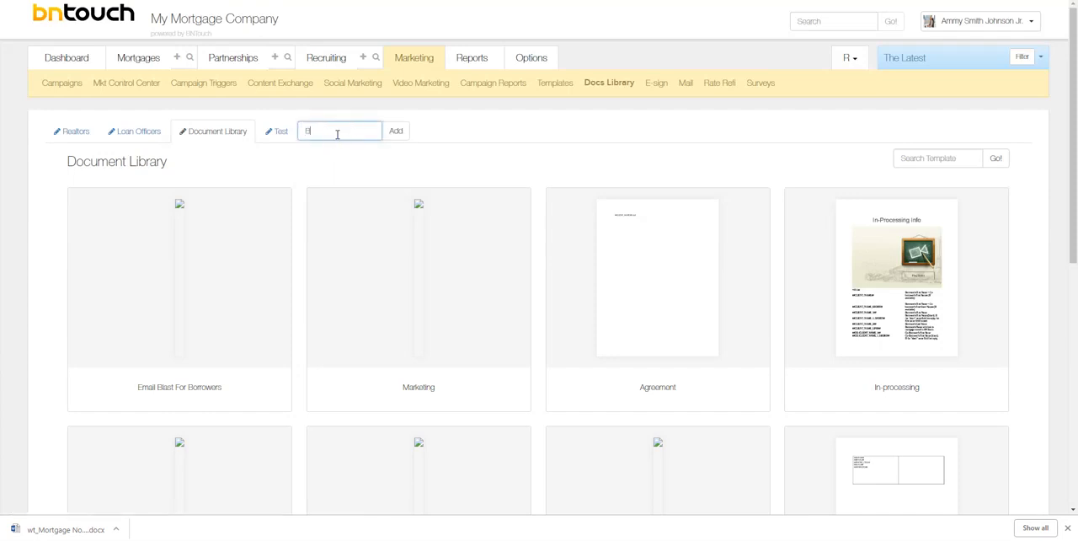
pyautogui.write('Borrowers')
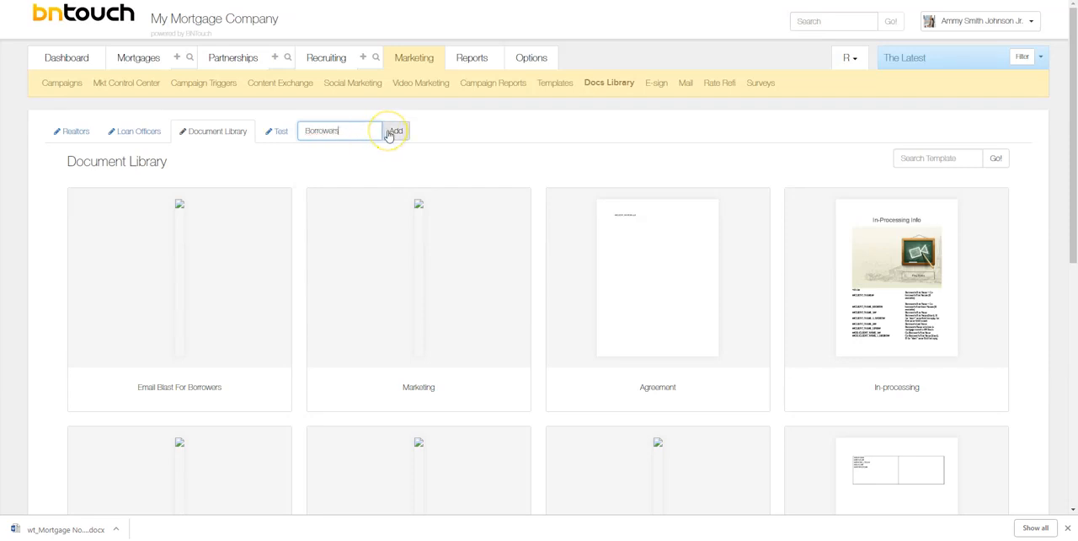
pyautogui.click(394, 132)
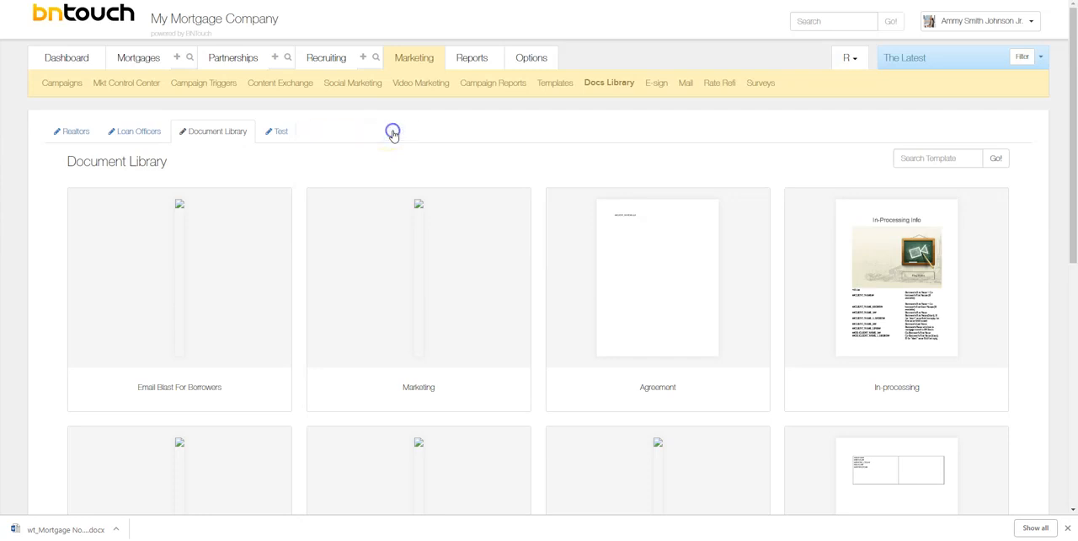
pyautogui.click(330, 131)
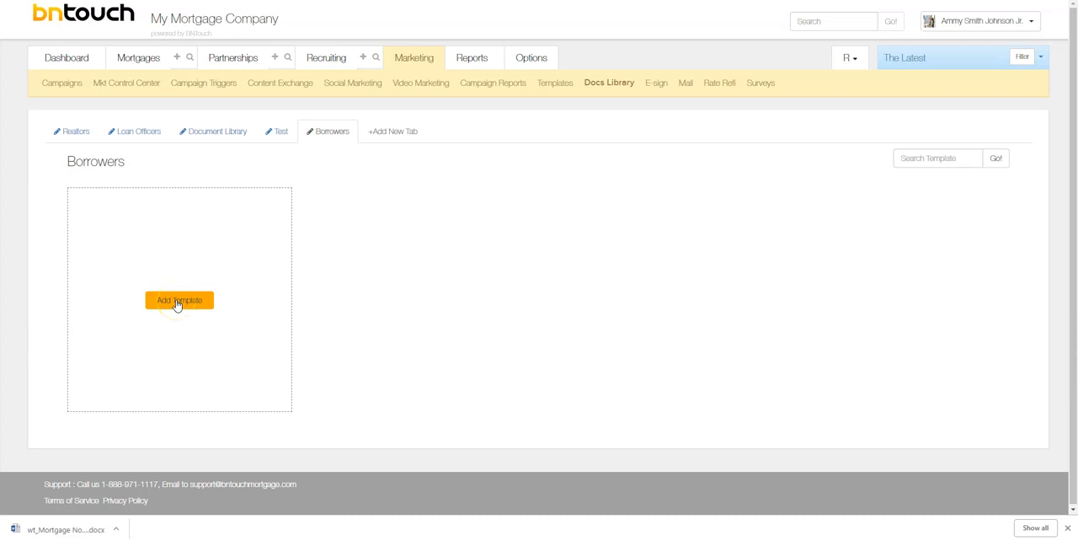
pyautogui.moveTo(172, 252)
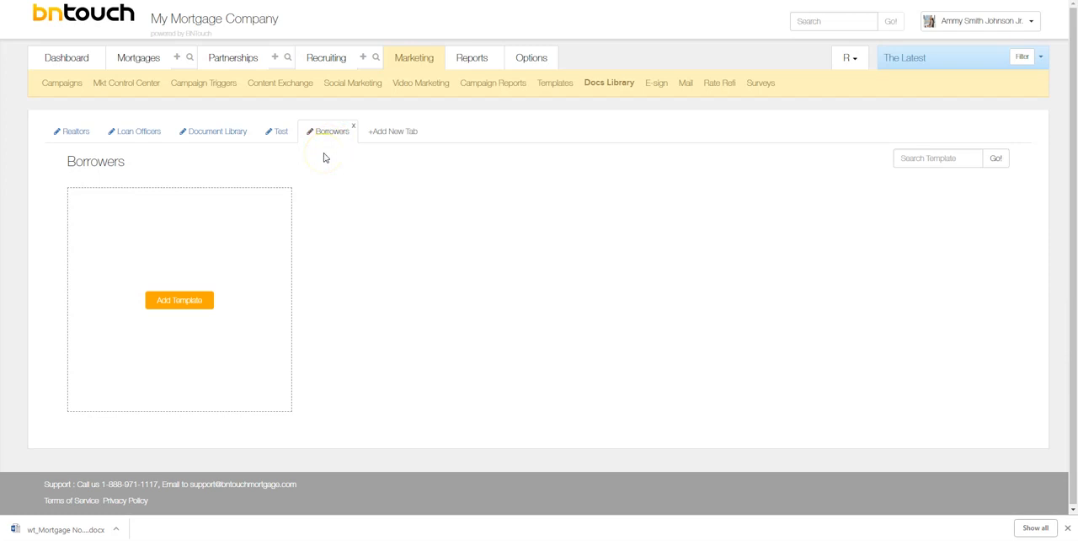
pyautogui.moveTo(233, 57)
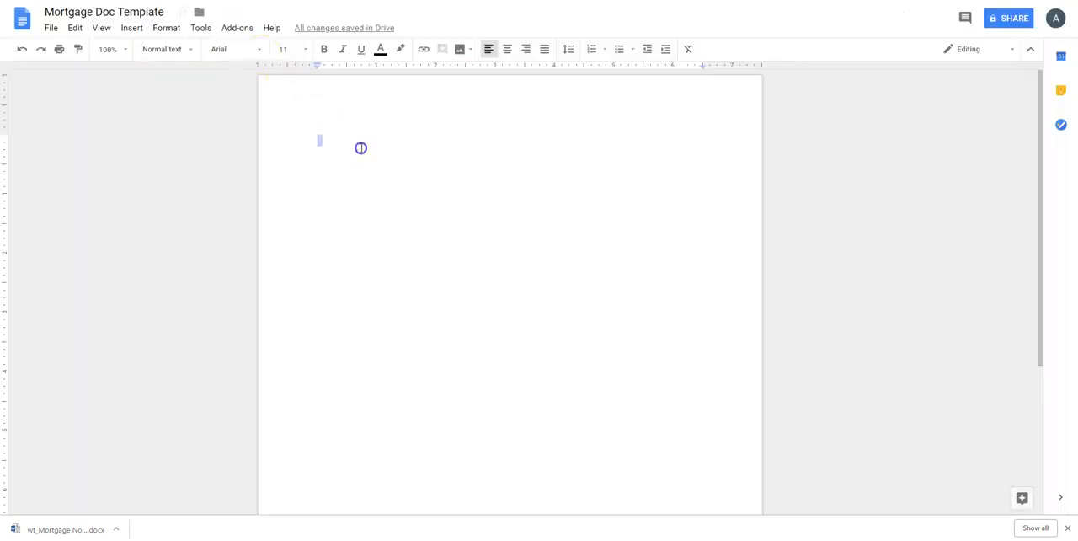
# - Write a Mortgage Document heading, a ##First_Name## merge field, and 'Sign Here ____ Date' lines
pyautogui.write('Mor')
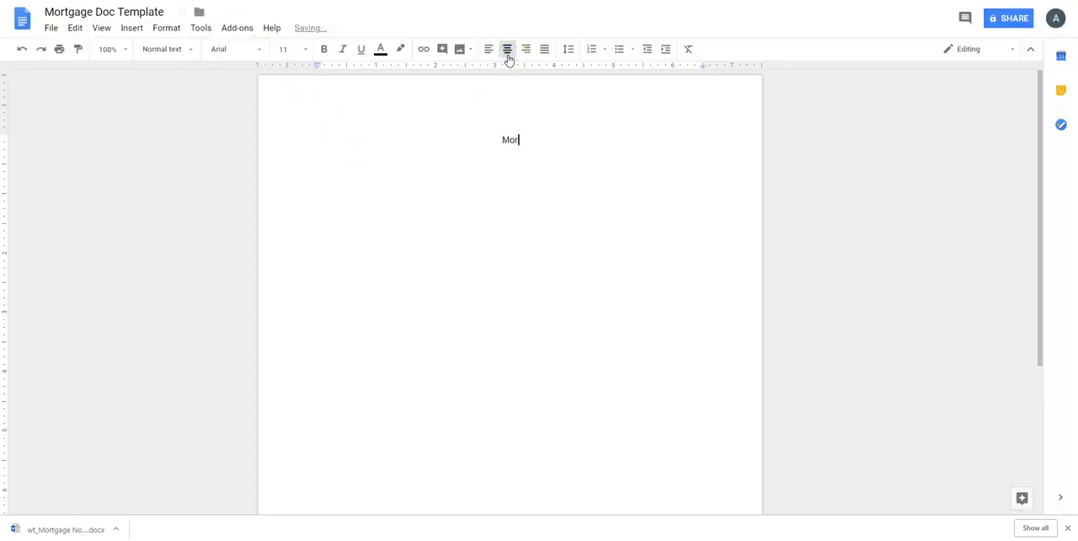
pyautogui.write('tgage Docume')
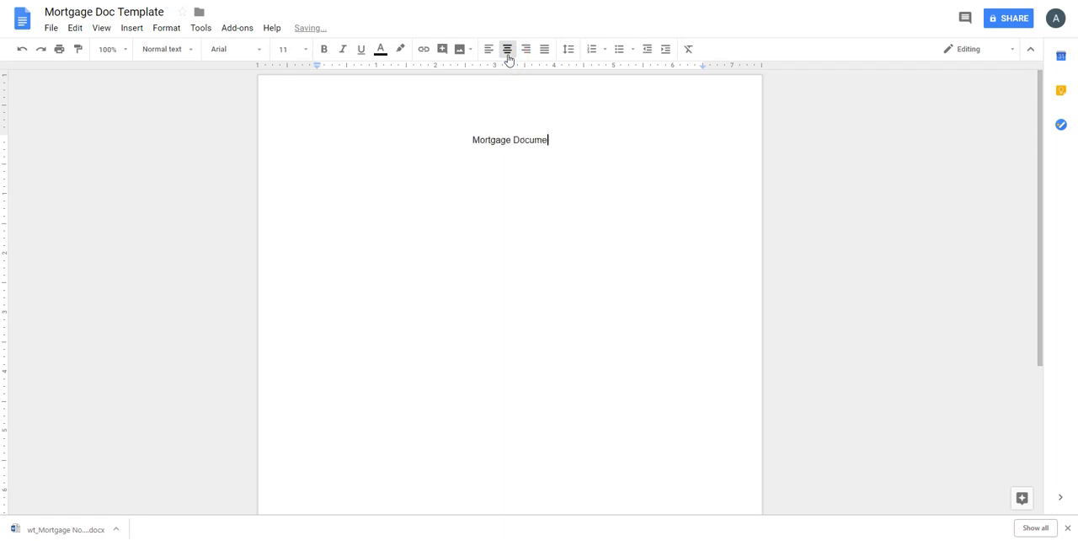
pyautogui.press('Enter')
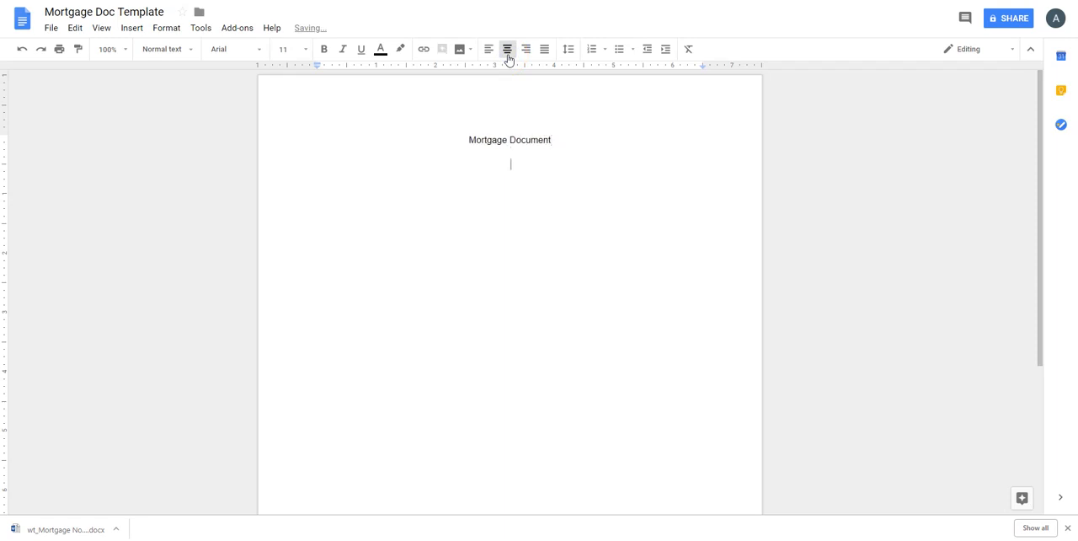
pyautogui.write('##')
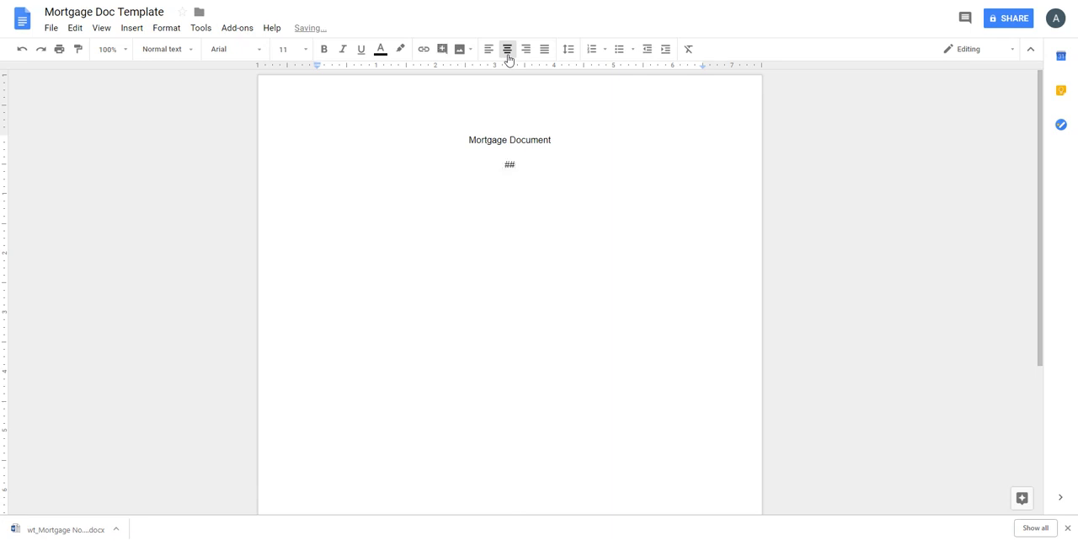
pyautogui.write('First-N')
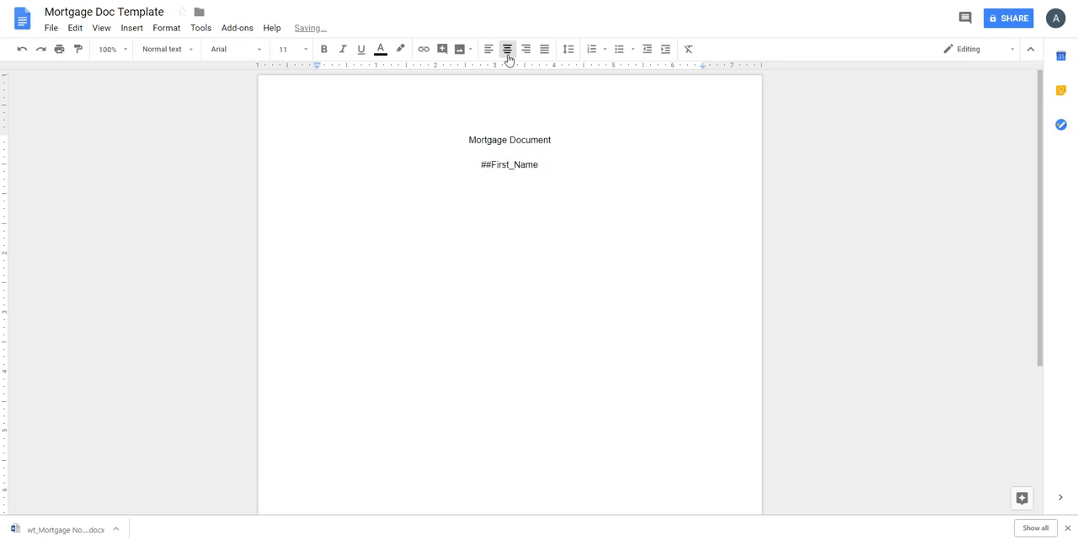
pyautogui.write('##')
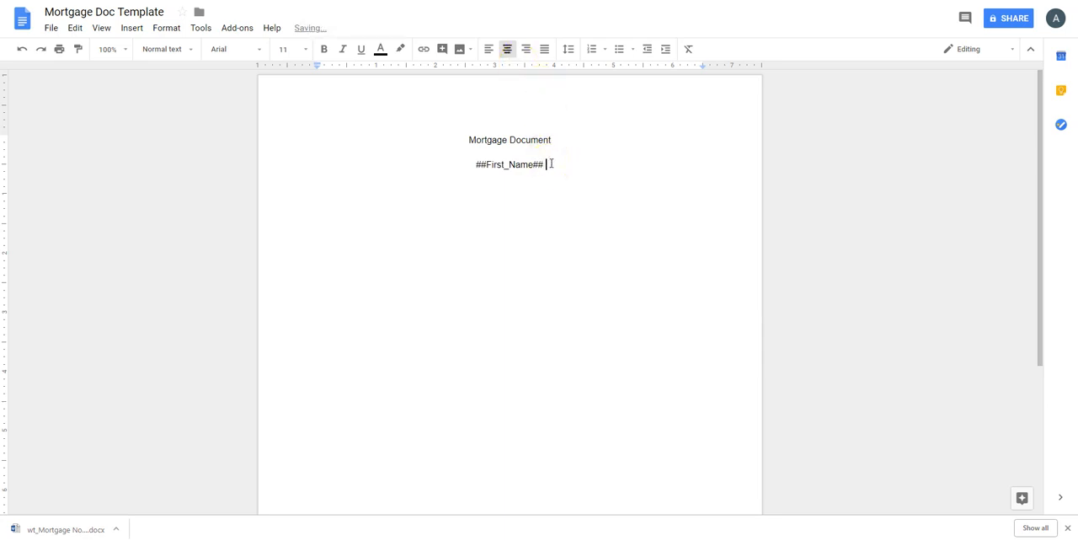
pyautogui.write('Sign Here')
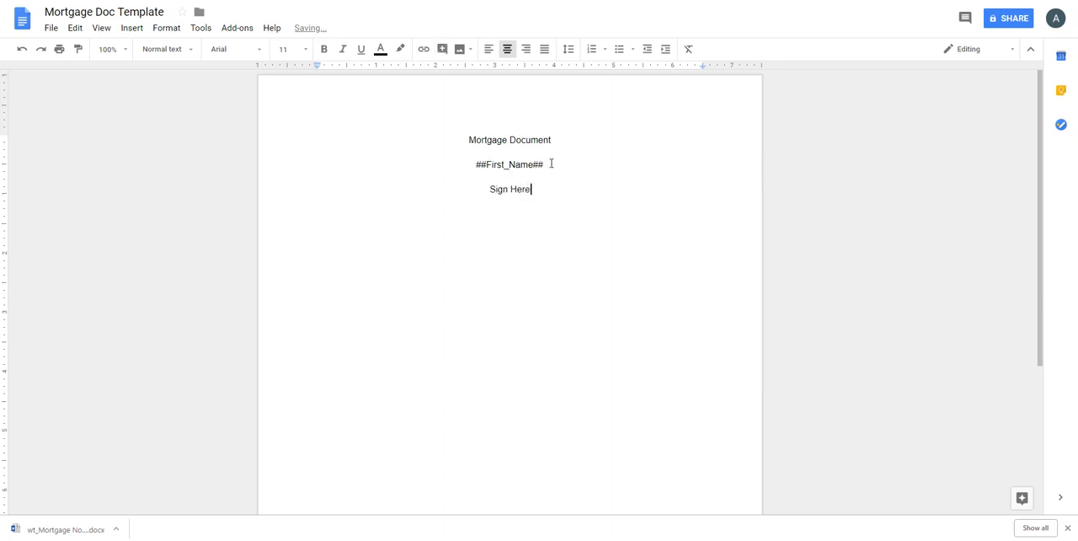
pyautogui.write('_______________')
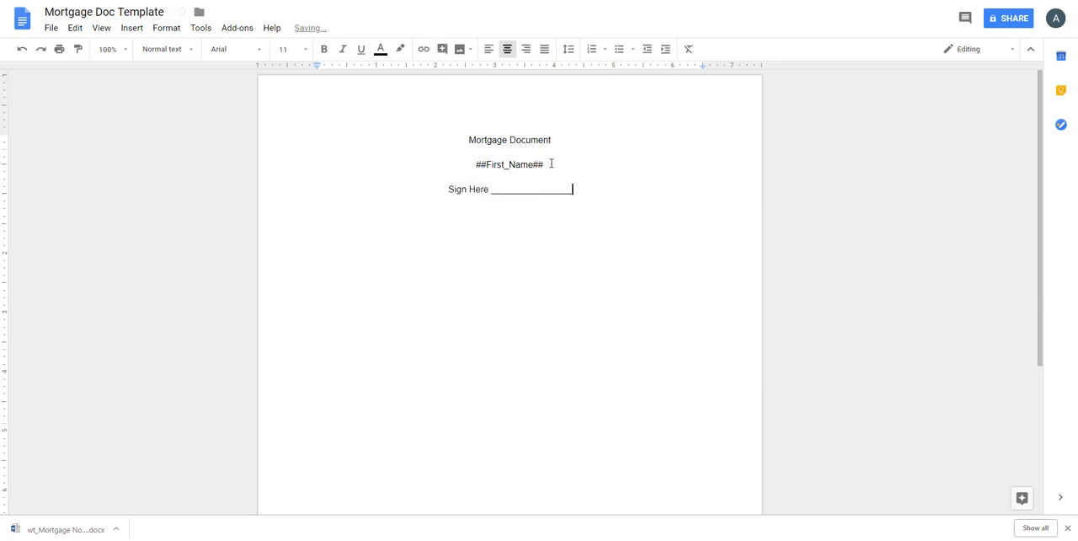
pyautogui.write('Date __________')
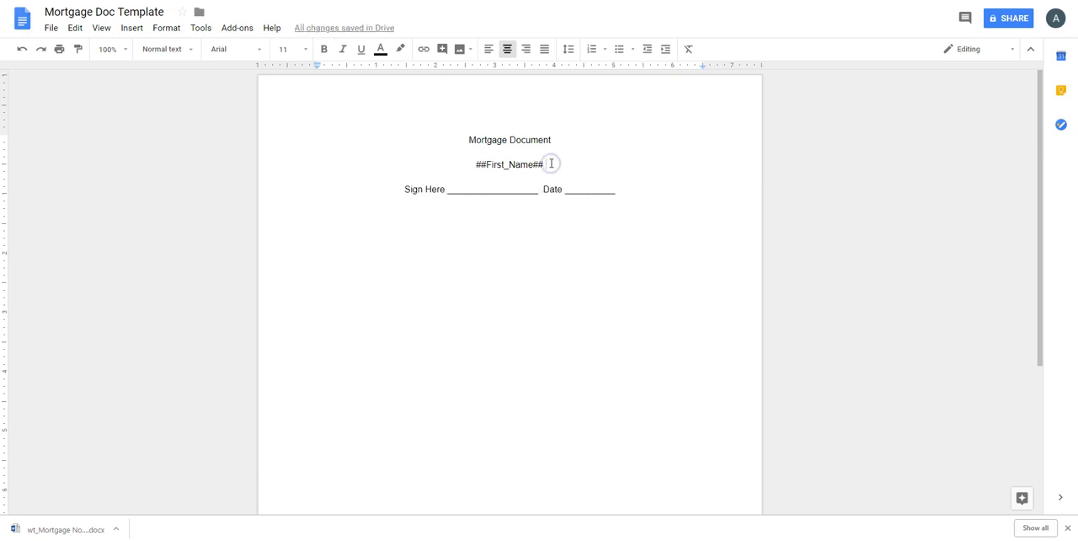
pyautogui.click(543, 166)
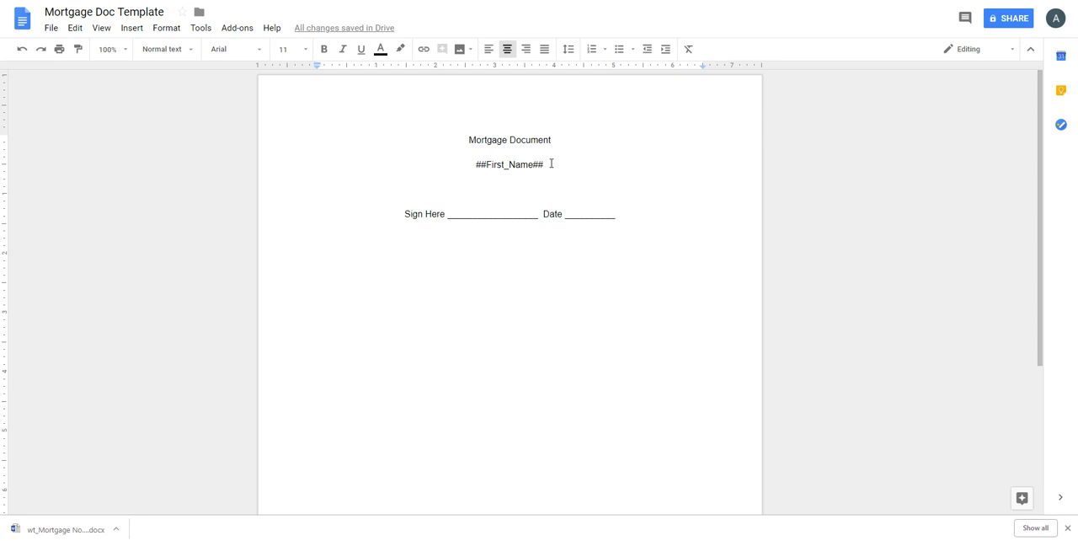
pyautogui.moveTo(50, 139)
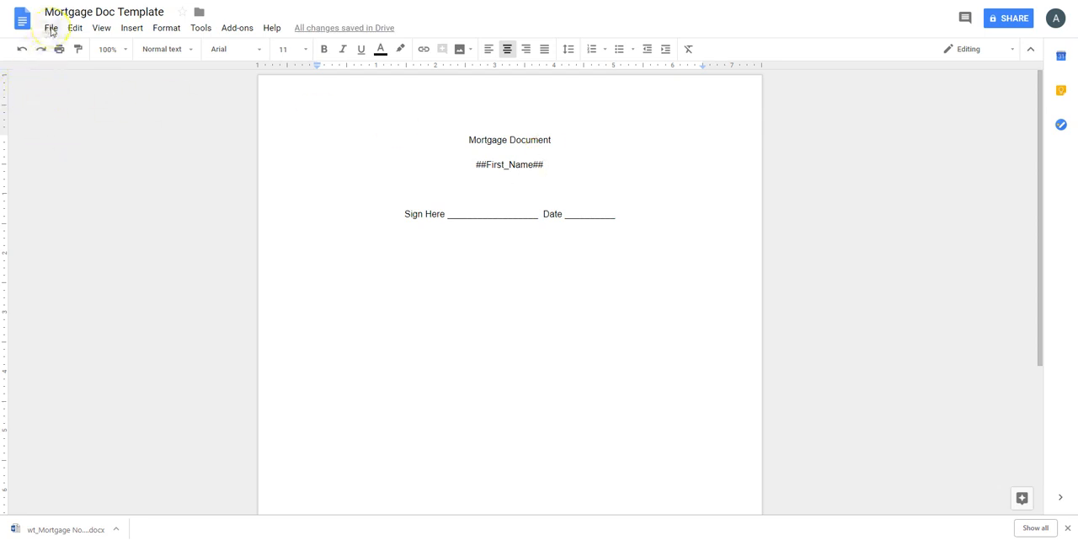
# - Download the Google Doc as a Microsoft Word (.docx) file
pyautogui.click(51, 27)
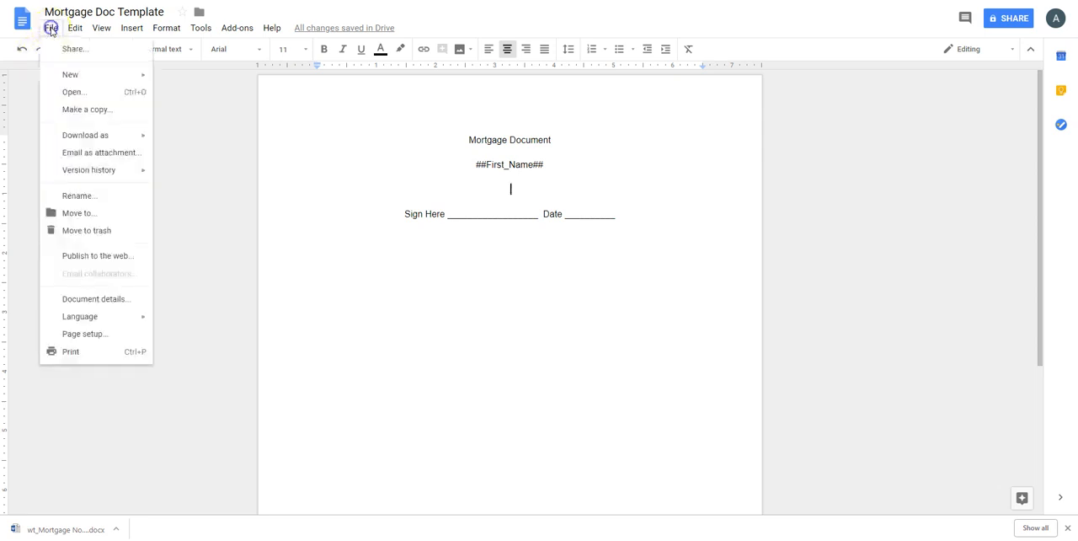
pyautogui.moveTo(97, 271)
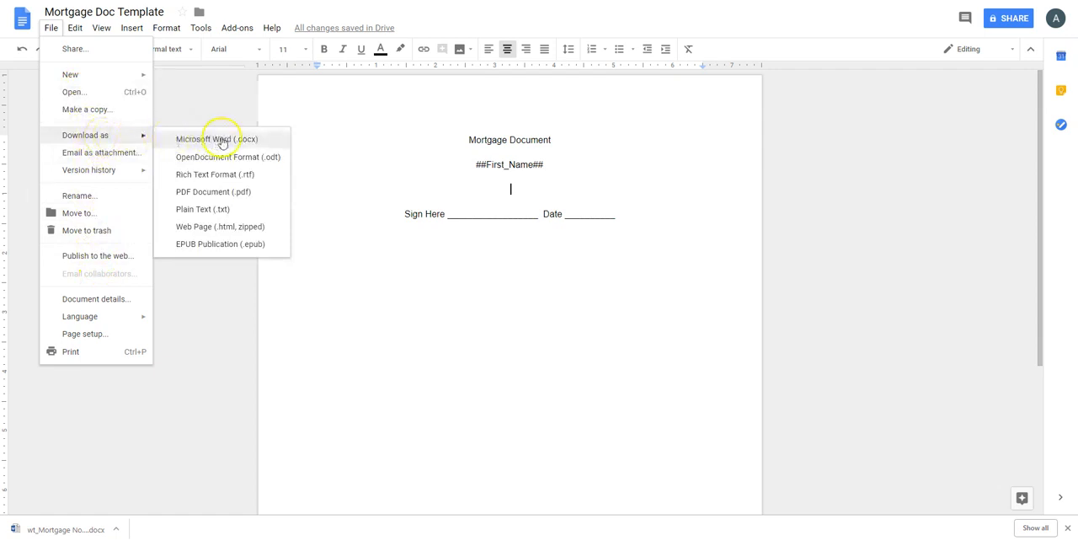
pyautogui.click(215, 138)
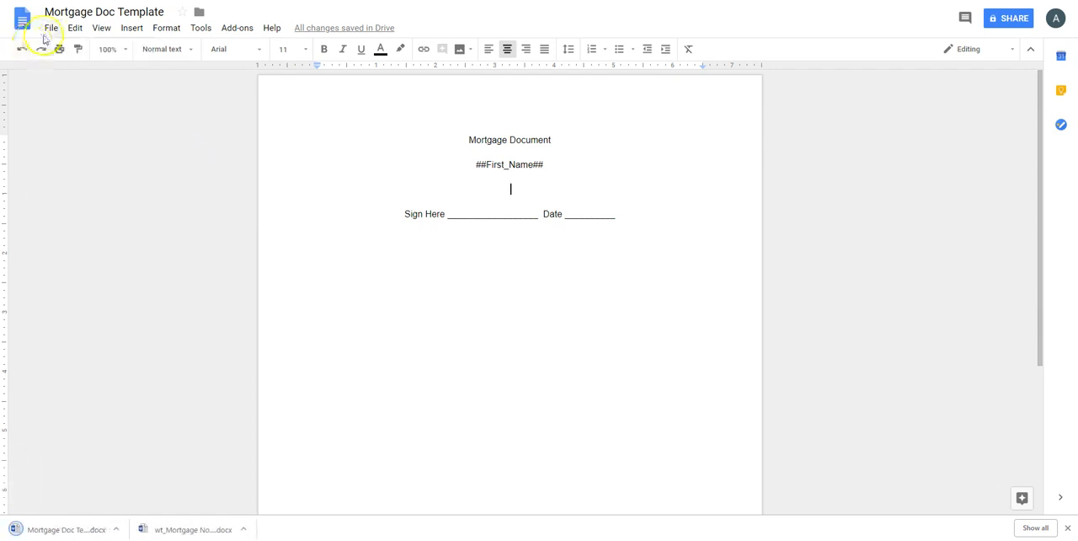
pyautogui.click(51, 26)
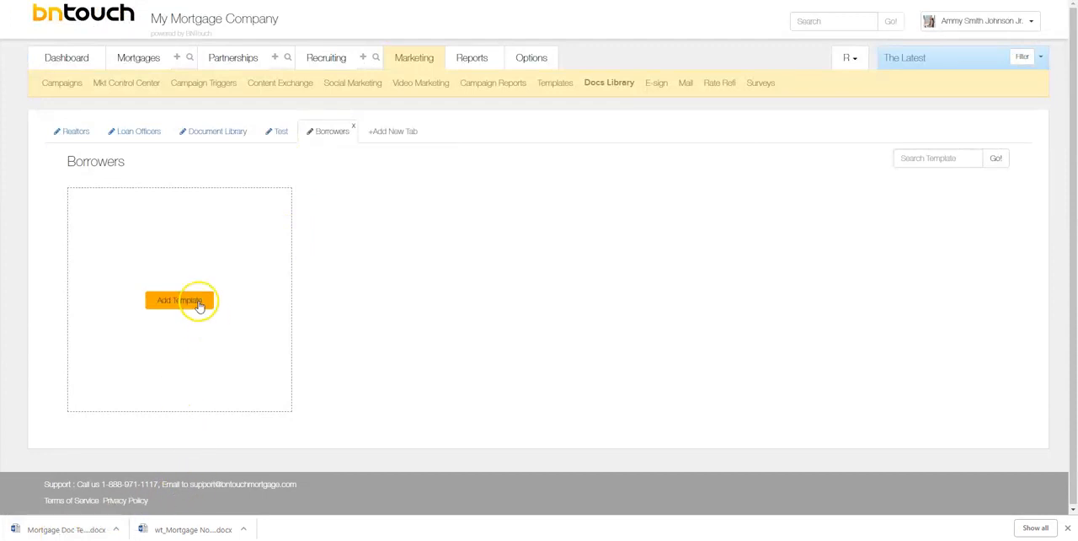
# - Upload the Mortgage Doc Template .docx as a new template in the Borrowers tab
pyautogui.click(179, 300)
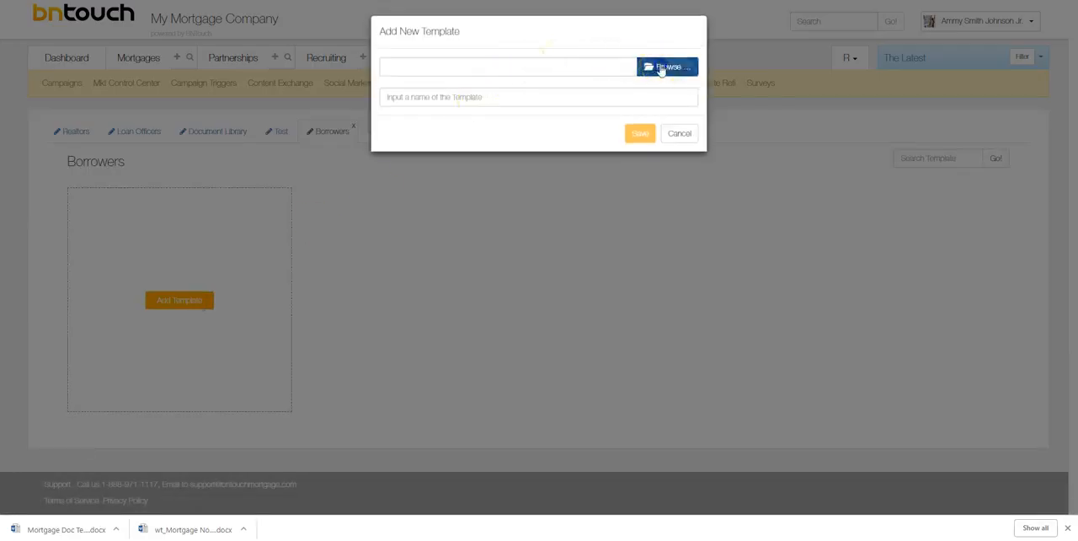
pyautogui.click(667, 67)
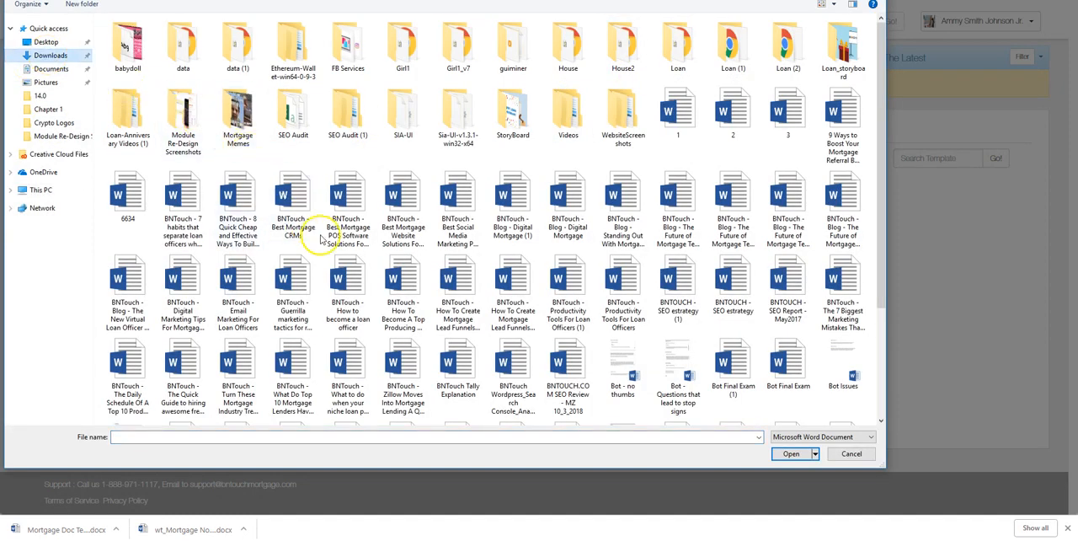
pyautogui.click(568, 300)
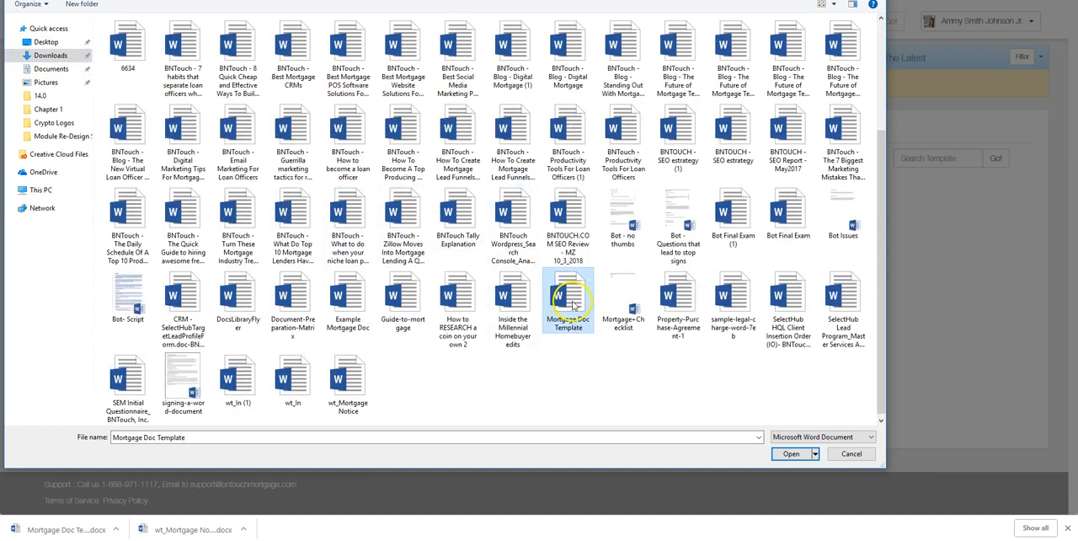
pyautogui.click(790, 453)
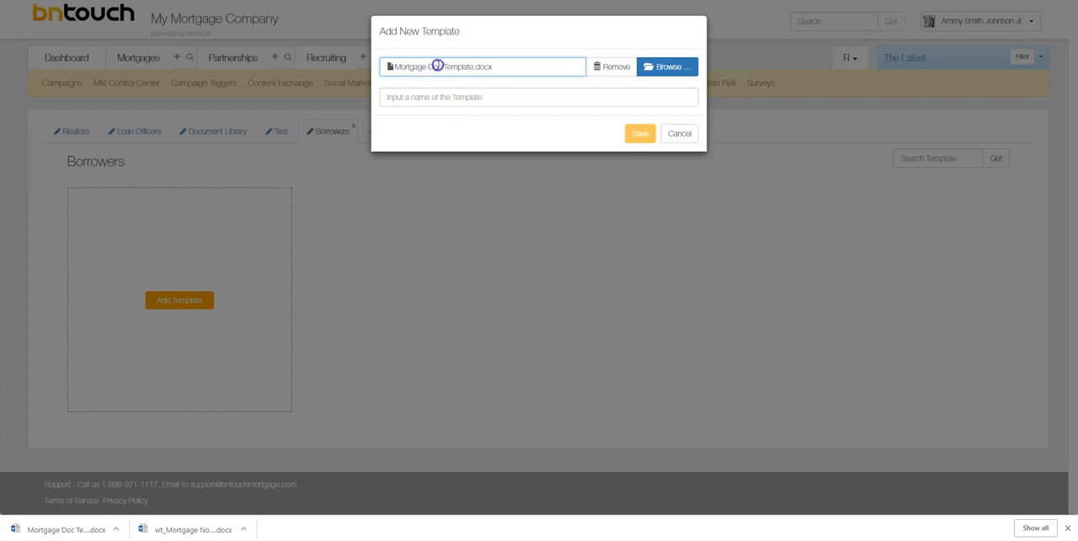
pyautogui.moveTo(492, 68)
pyautogui.write('Mortgage Doc Template')
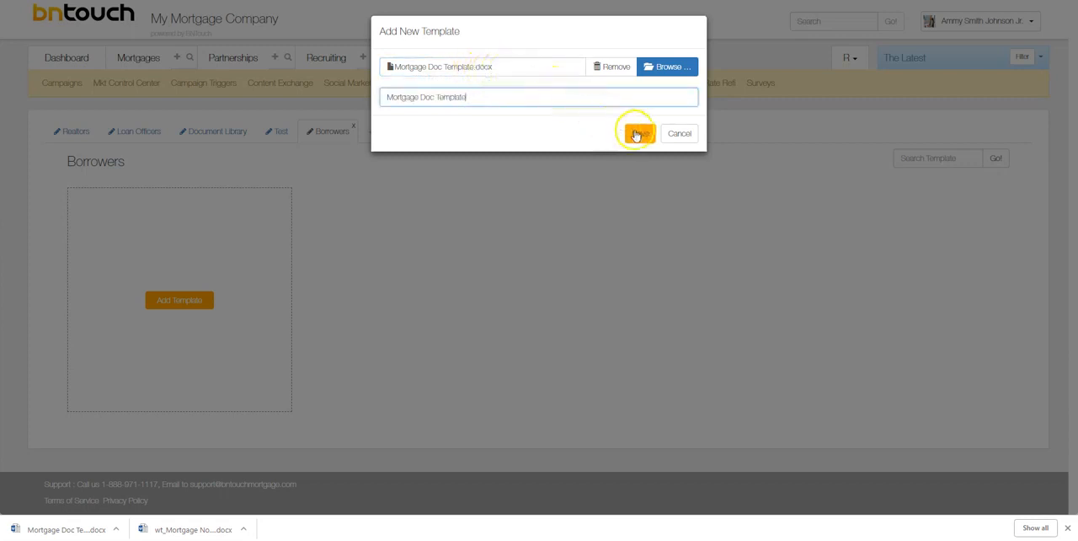
pyautogui.click(637, 133)
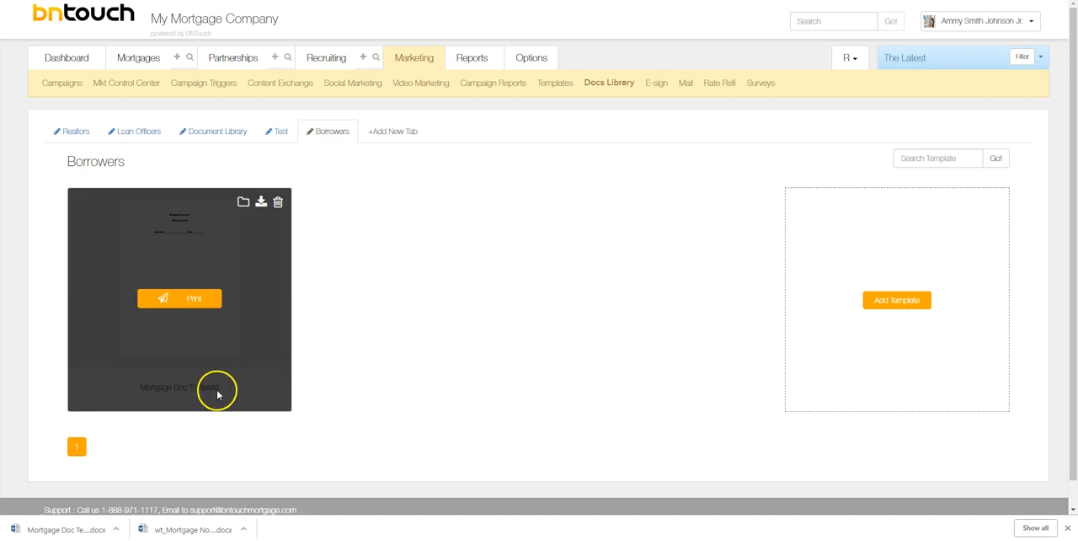
pyautogui.moveTo(76, 131)
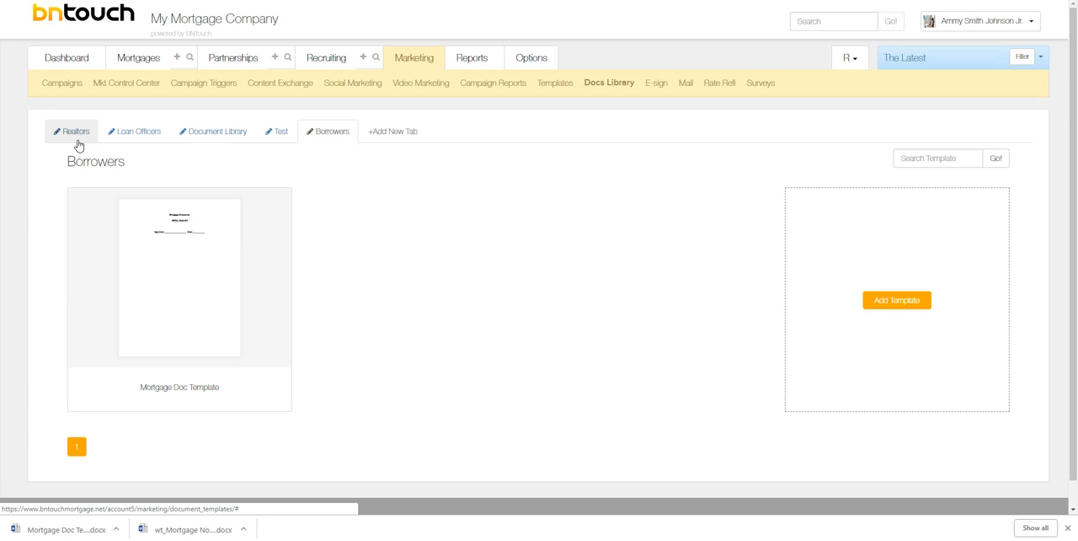
pyautogui.moveTo(367, 306)
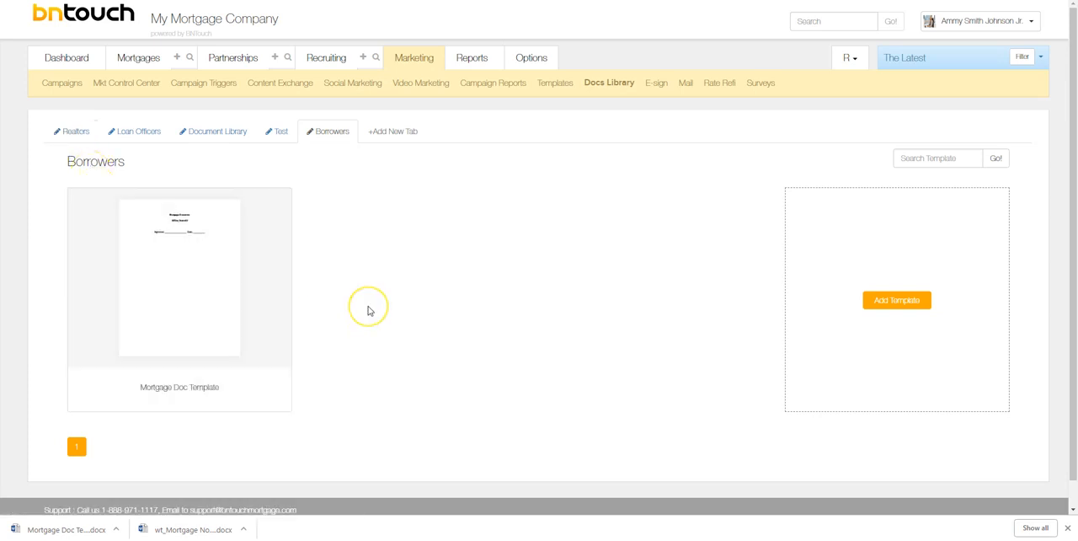
# - Move the Seminar Flyer template from Realtors to the Loan Officers tab
pyautogui.click(76, 131)
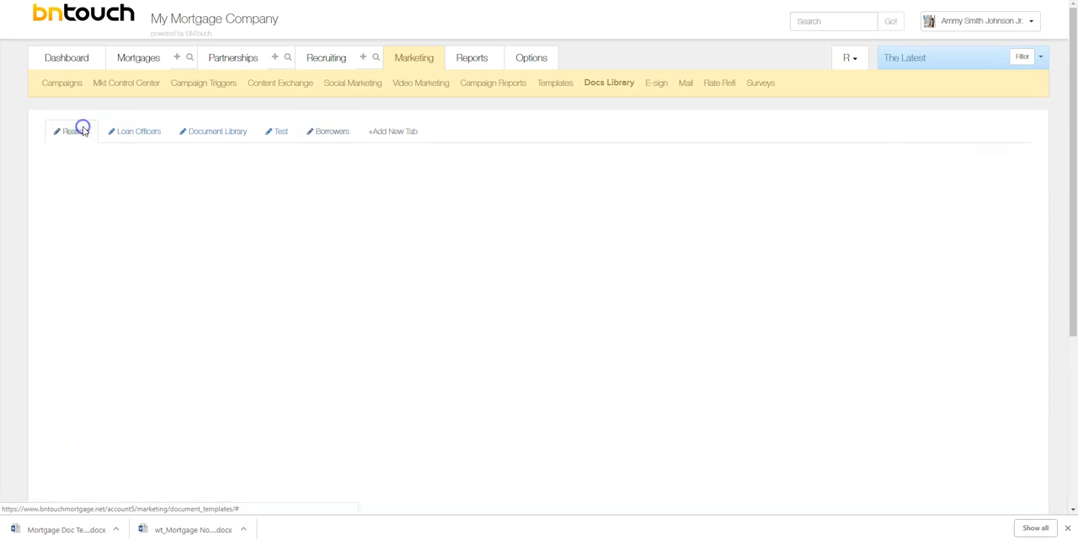
pyautogui.click(76, 131)
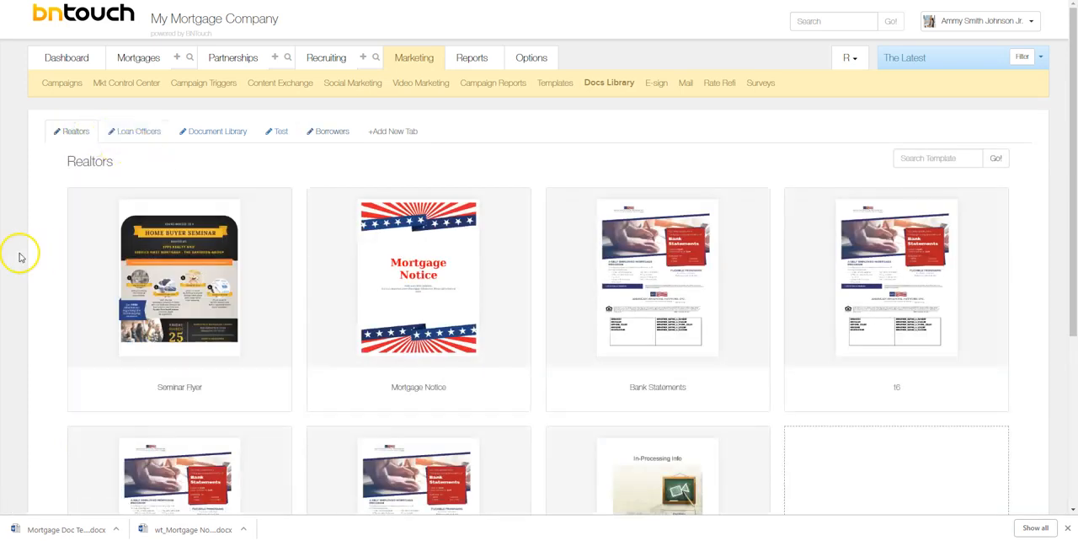
pyautogui.moveTo(178, 300)
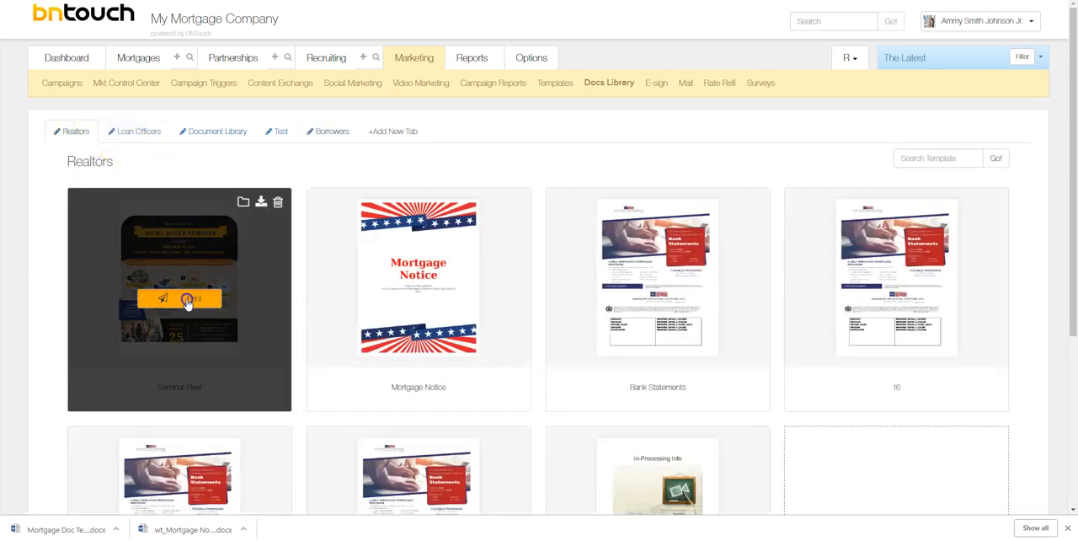
pyautogui.click(189, 300)
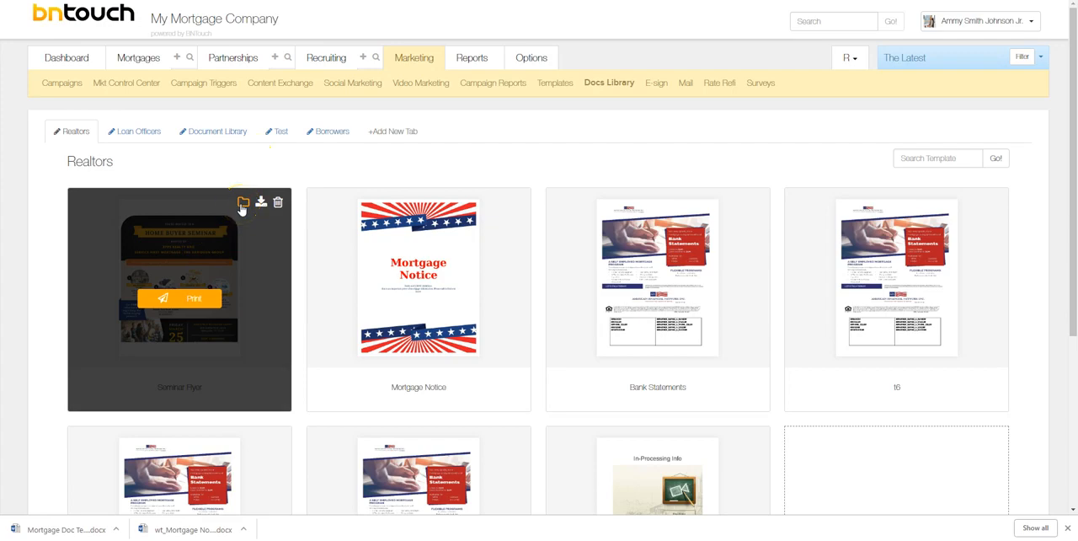
pyautogui.click(242, 202)
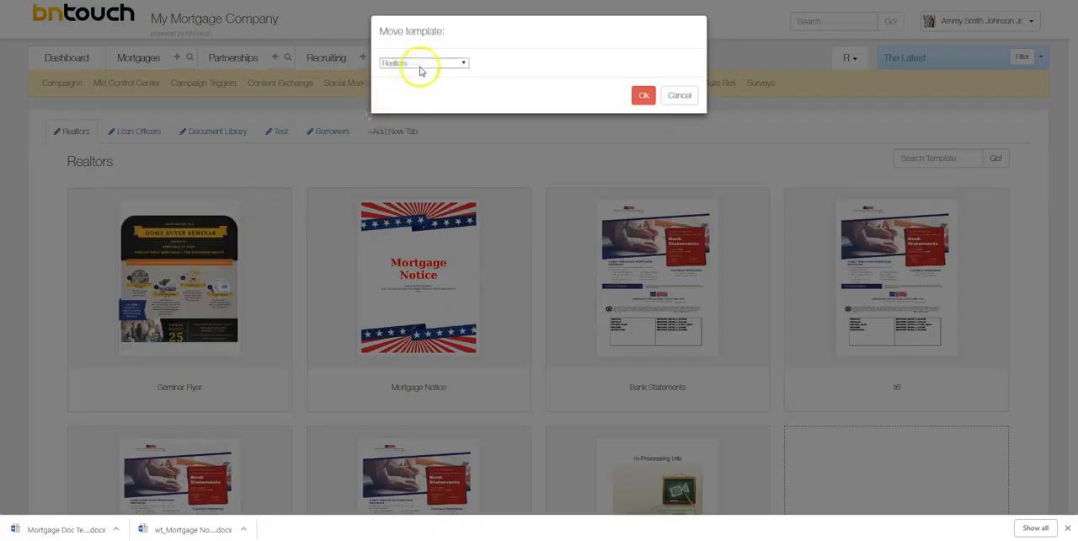
pyautogui.moveTo(104, 209)
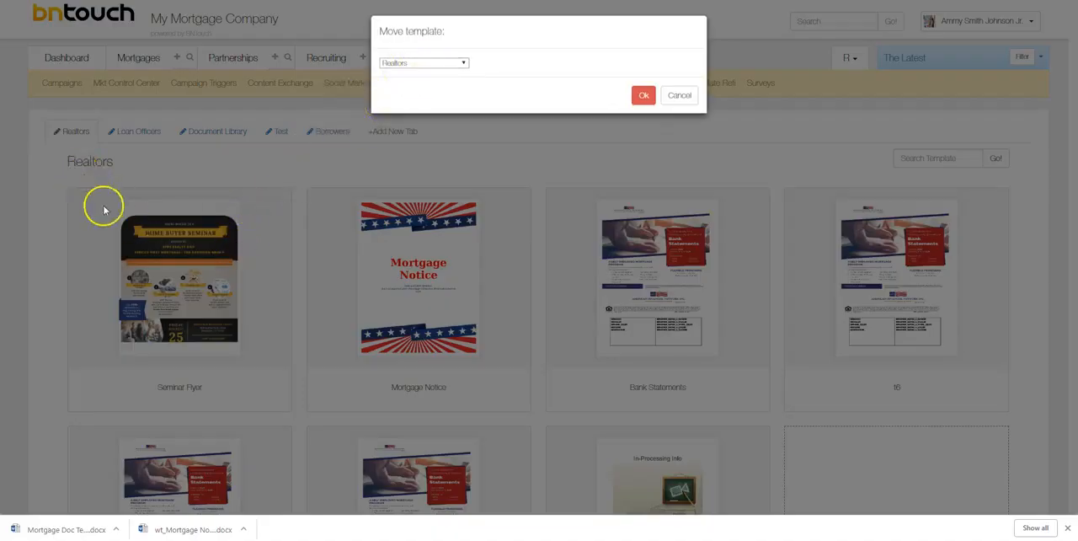
pyautogui.moveTo(74, 162)
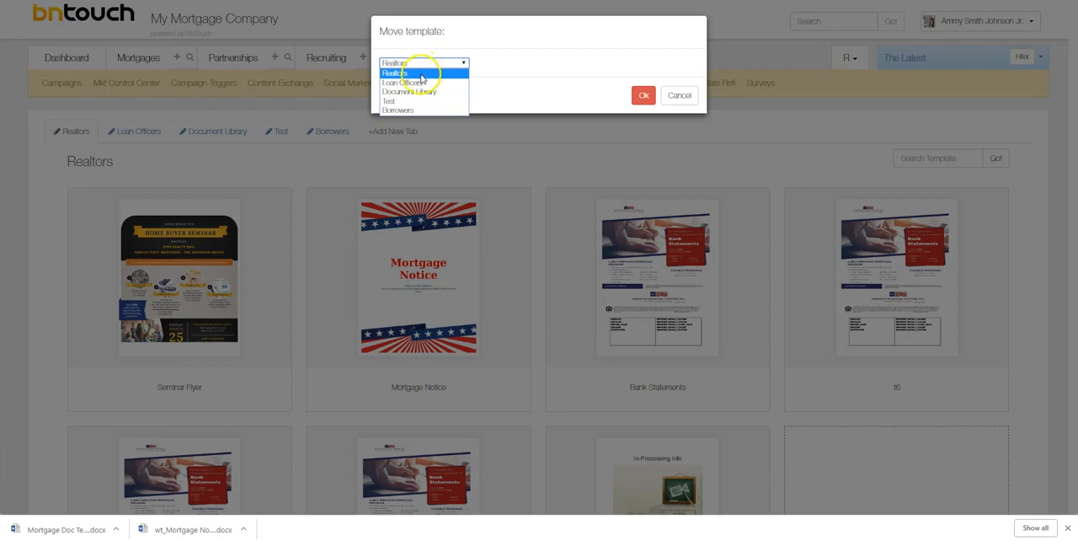
pyautogui.click(643, 94)
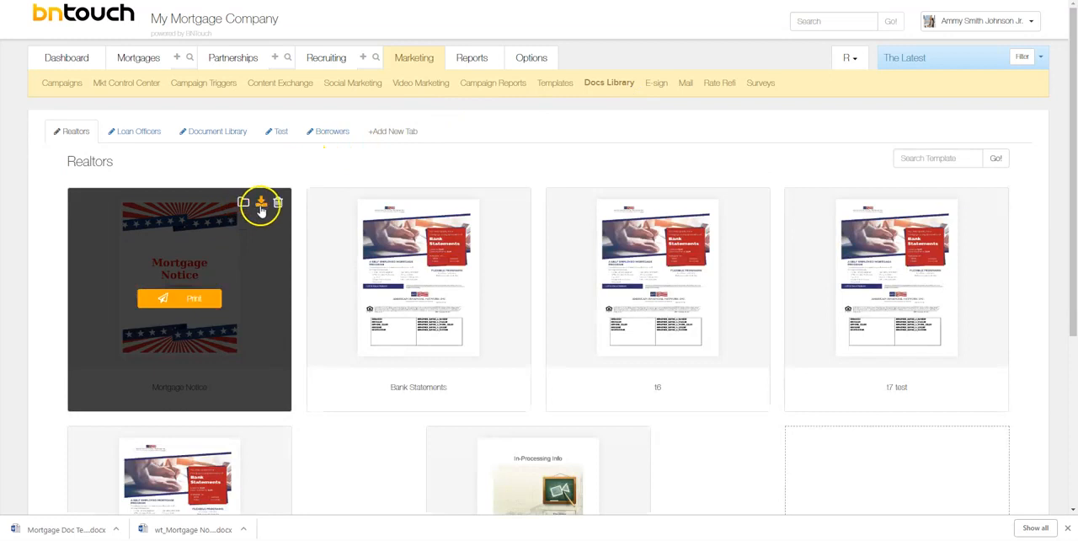
# - Download the Mortgage Notice template as a Word file and delete the t6 template from Realtors
pyautogui.click(261, 202)
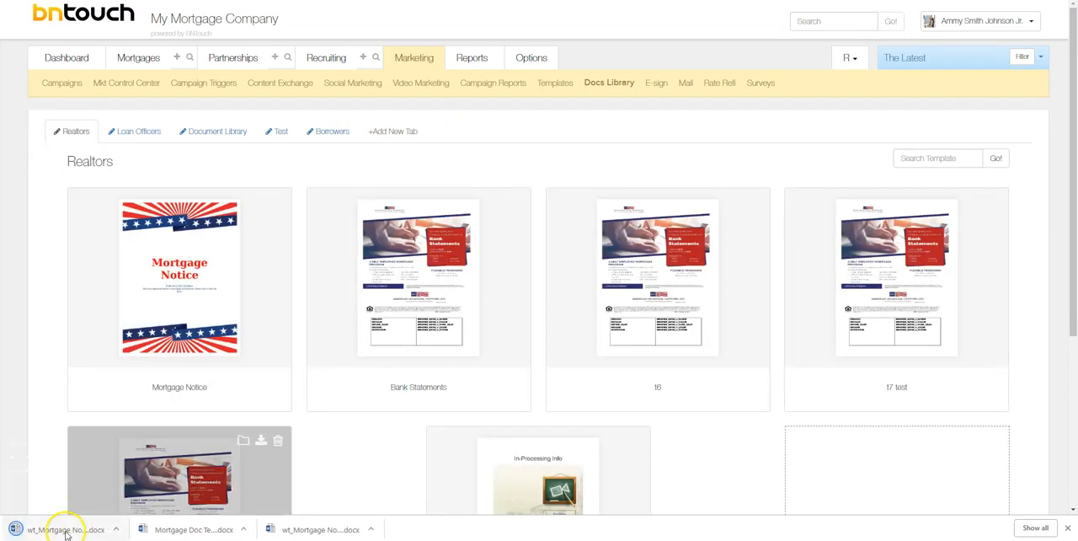
pyautogui.moveTo(223, 246)
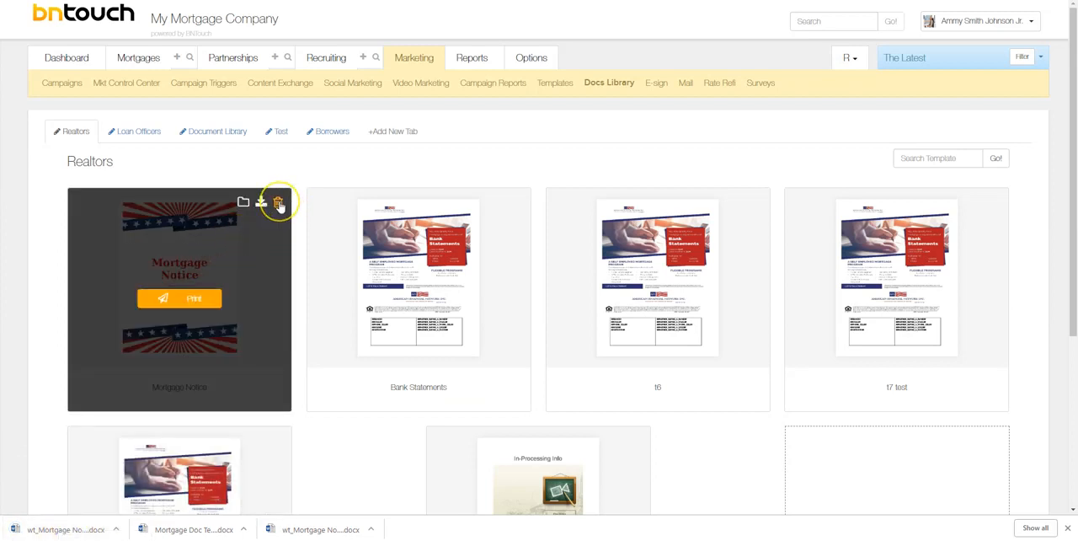
pyautogui.scroll(-3)
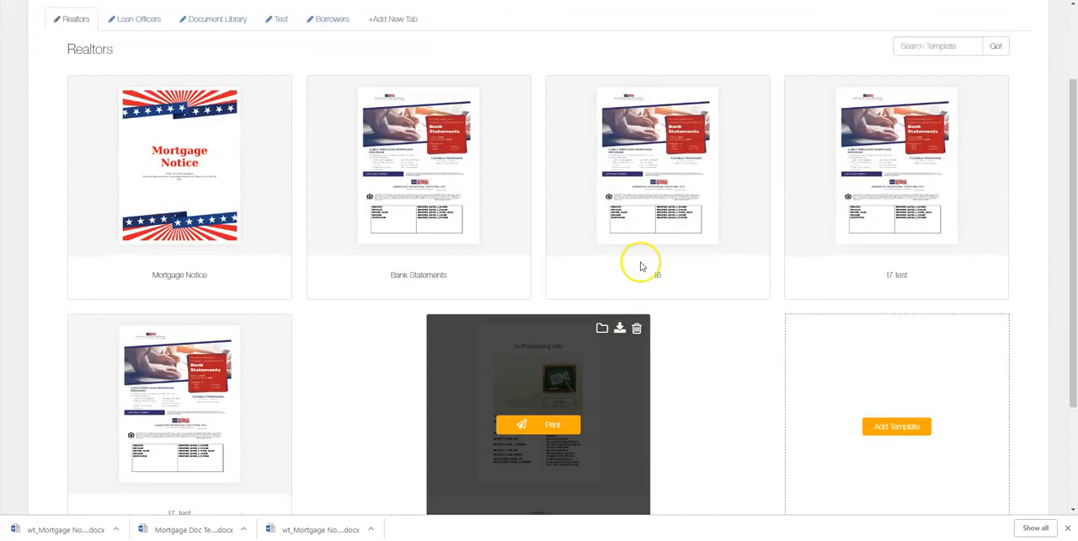
pyautogui.scroll(3)
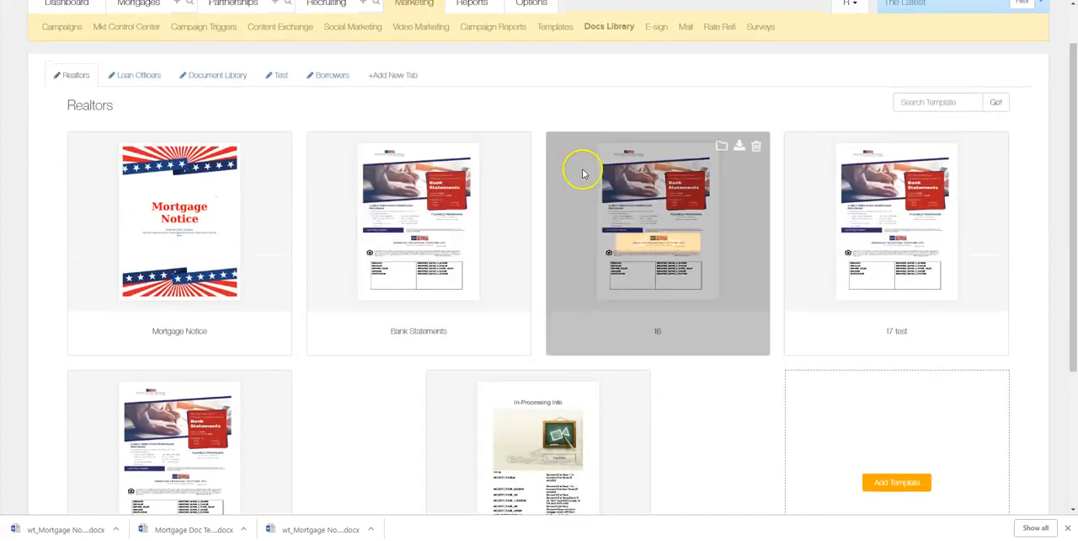
pyautogui.click(754, 145)
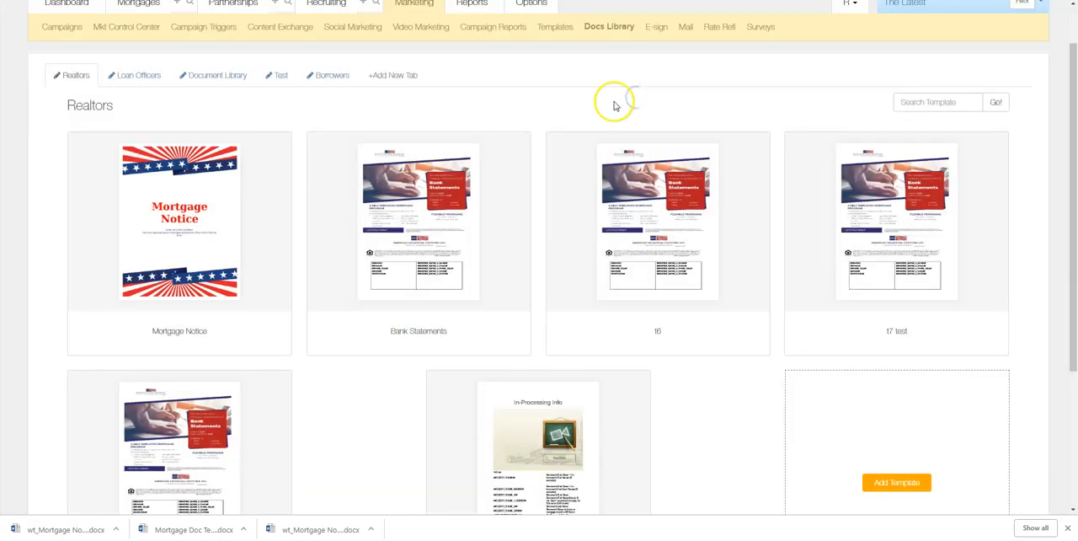
pyautogui.scroll(3)
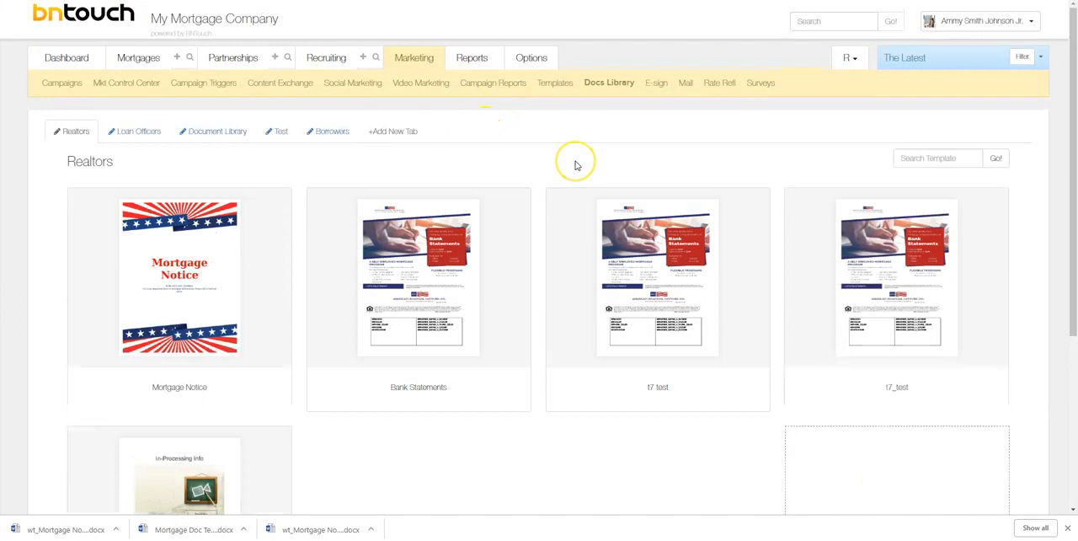
pyautogui.moveTo(927, 153)
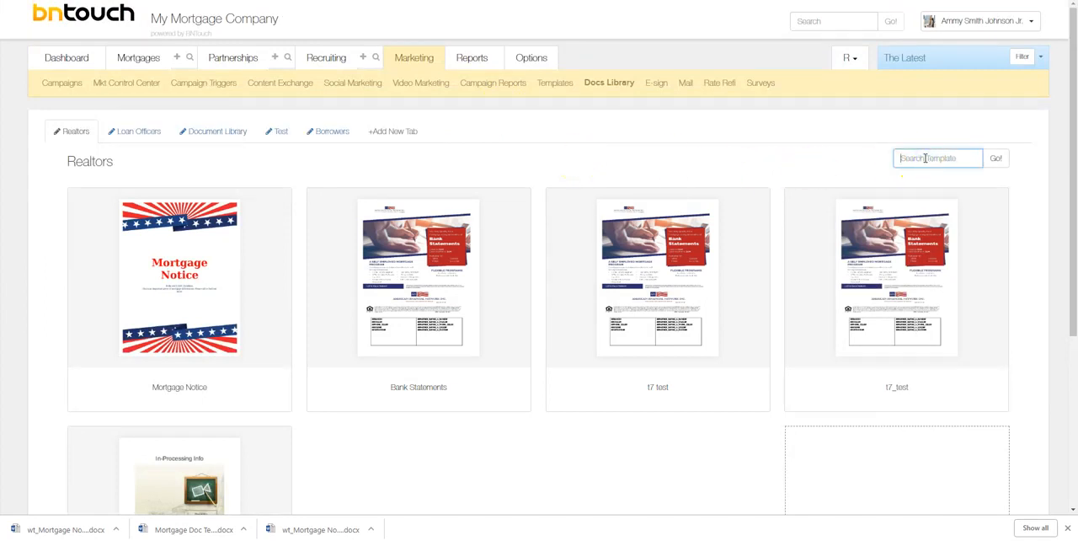
# - Search Realtors templates for 'bank', then show the Loan Officers tab holding the Seminar Flyer
pyautogui.write('bank')
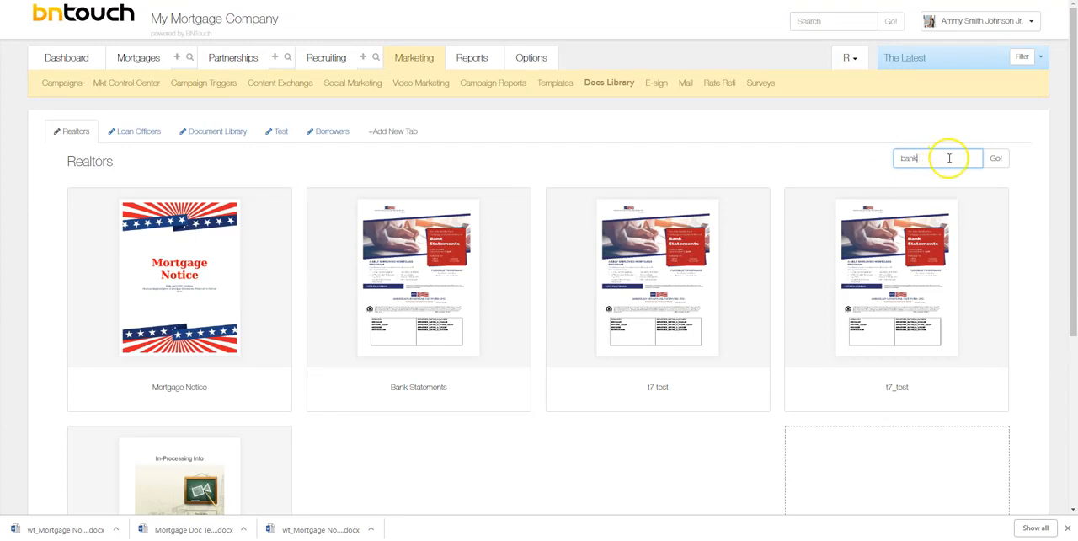
pyautogui.click(995, 159)
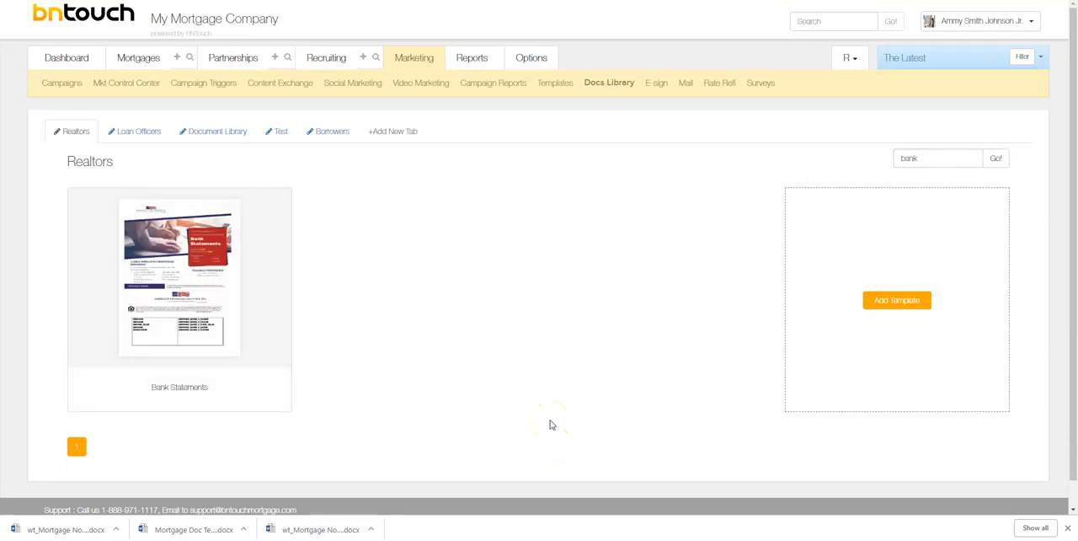
pyautogui.moveTo(832, 219)
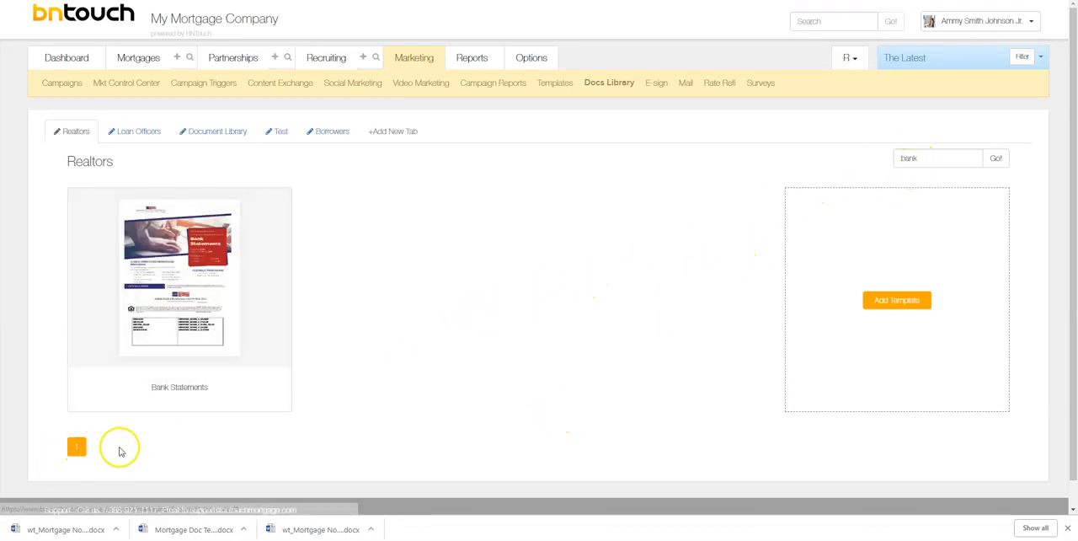
pyautogui.moveTo(102, 468)
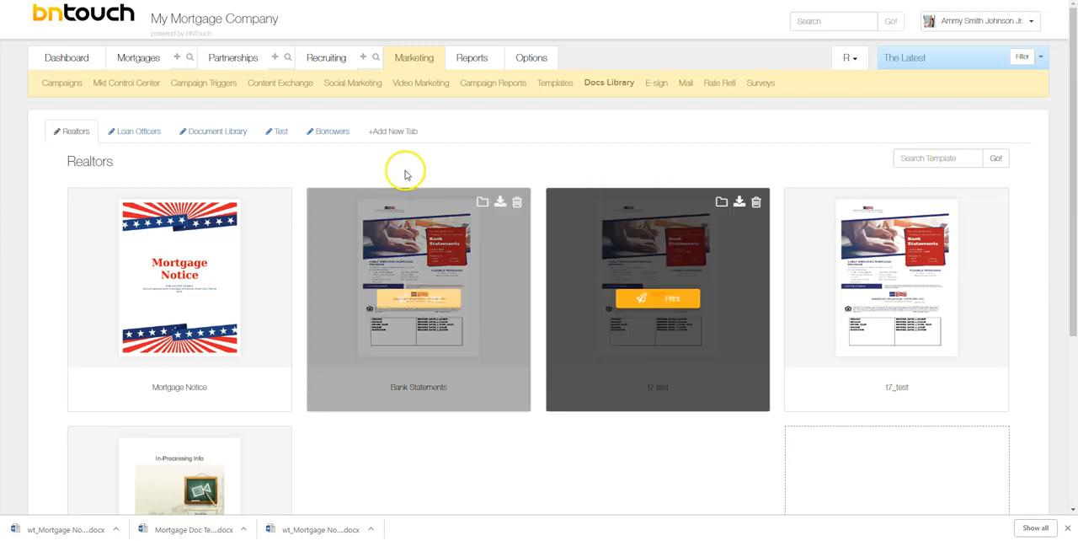
pyautogui.scroll(-3)
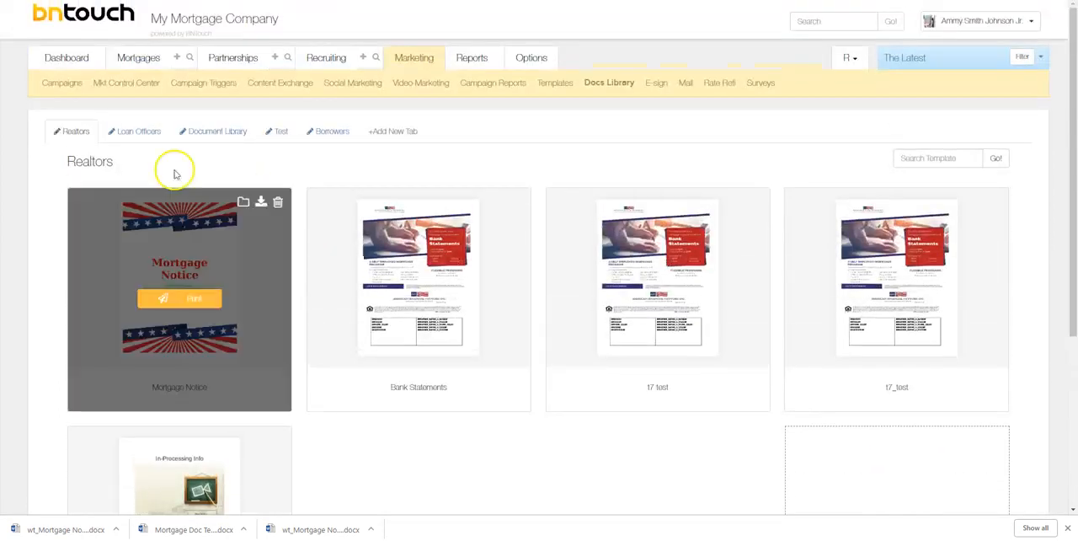
pyautogui.click(139, 132)
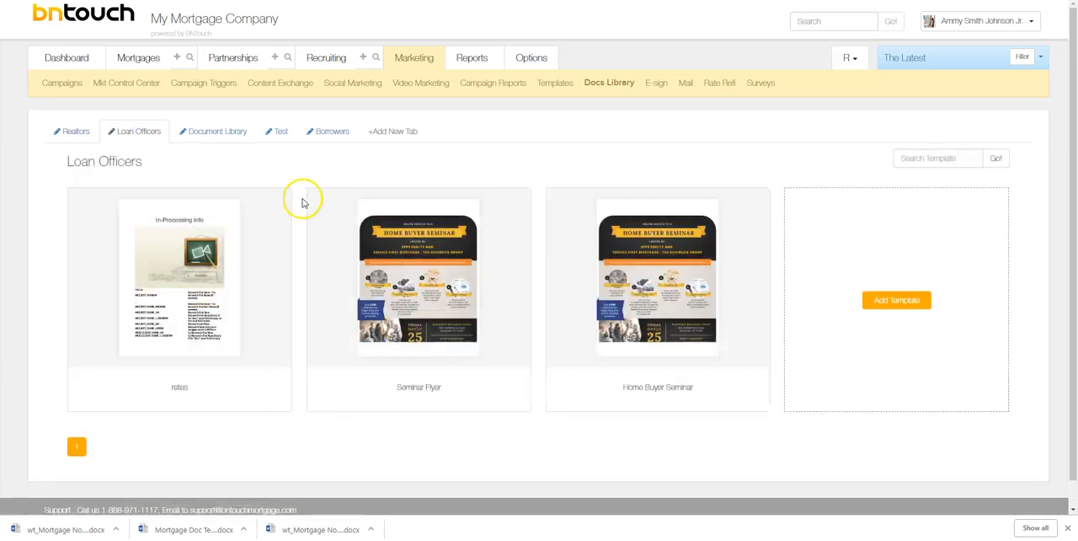
pyautogui.moveTo(303, 202)
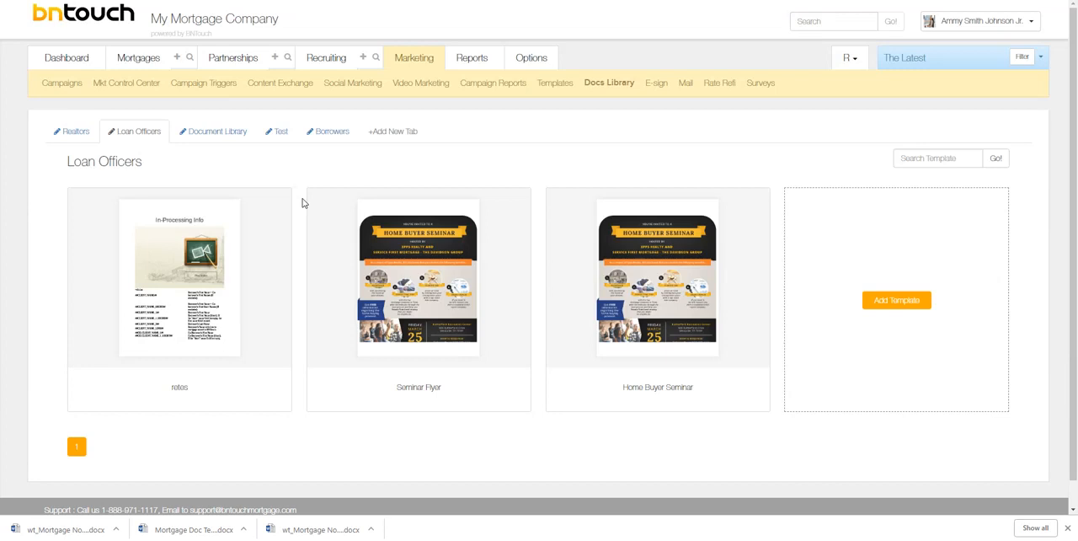
pyautogui.moveTo(298, 195)
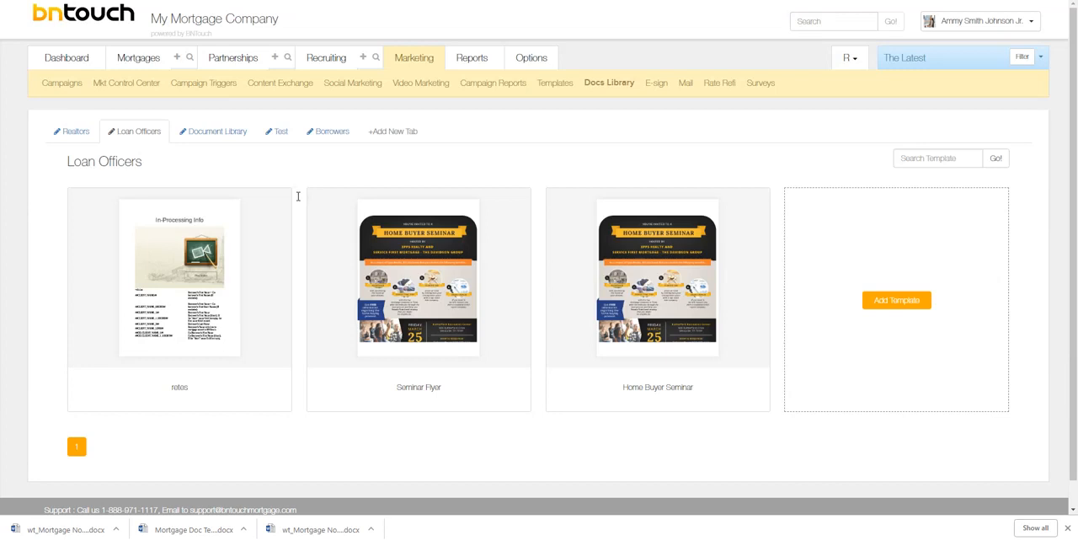